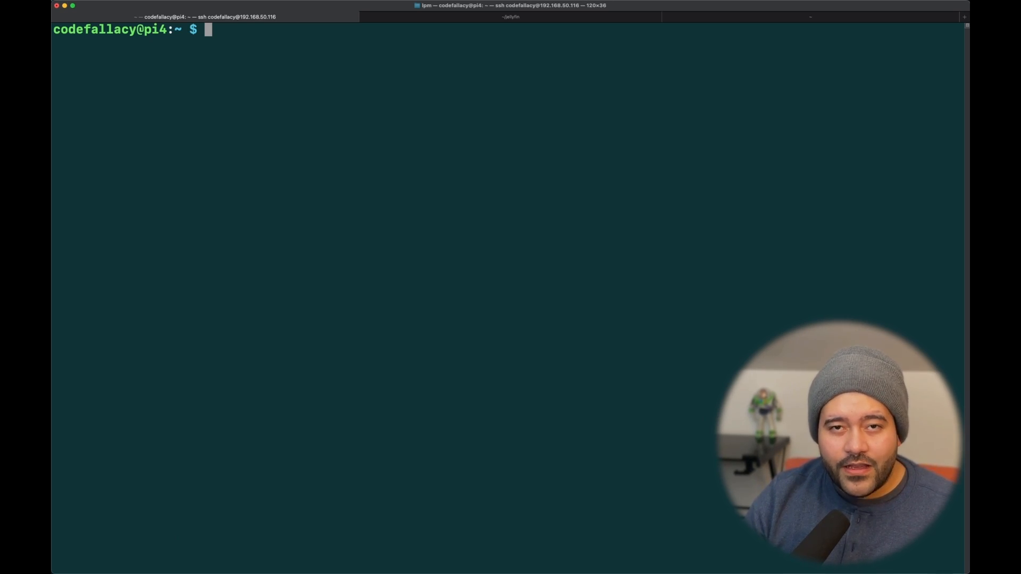
# Step: List all disks with sudo fdisk -l and mark the SSD's 445.1G Linux partition
pyautogui.write('sudo')
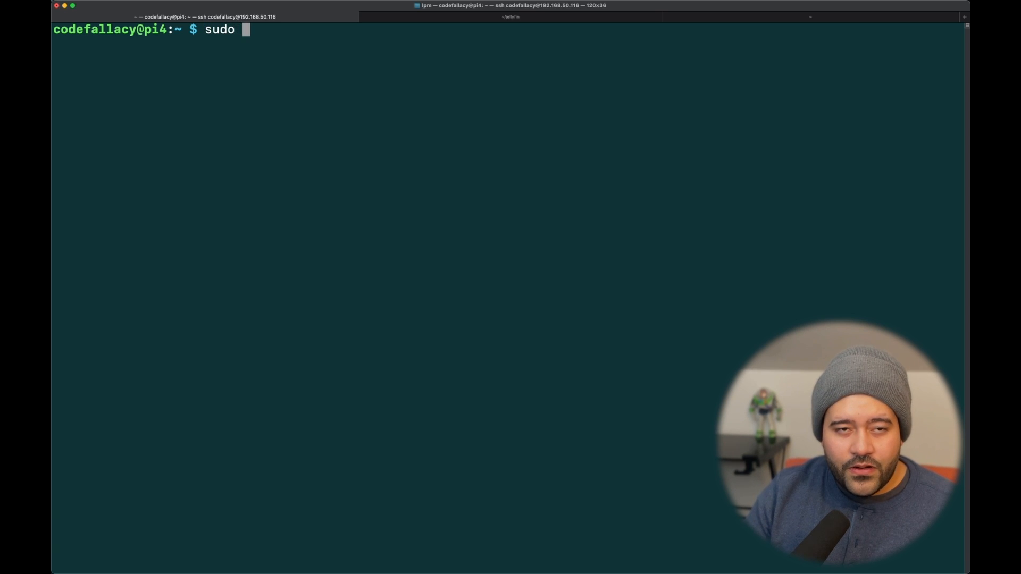
pyautogui.write('fdisk -')
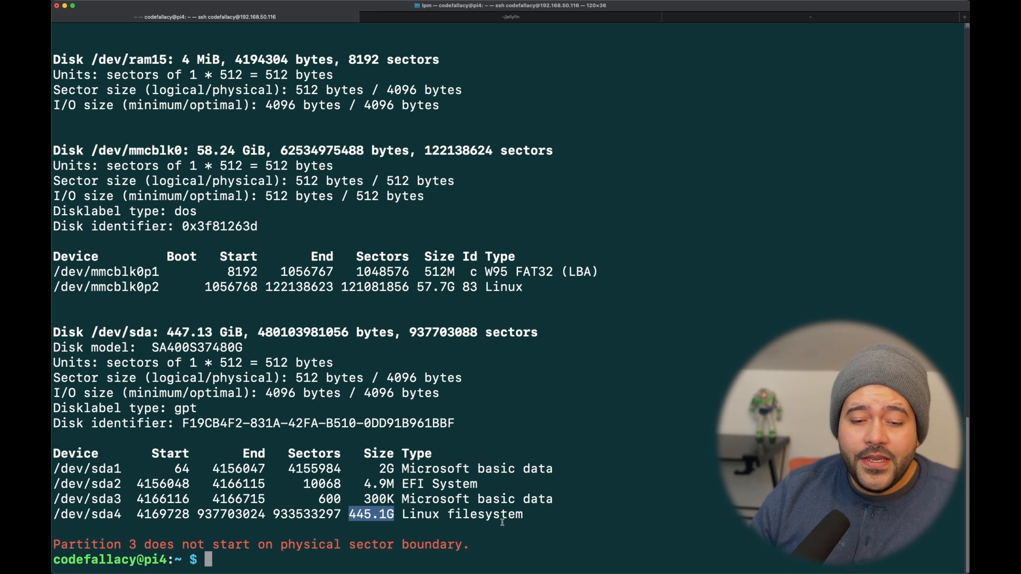
pyautogui.doubleClick(422, 515)
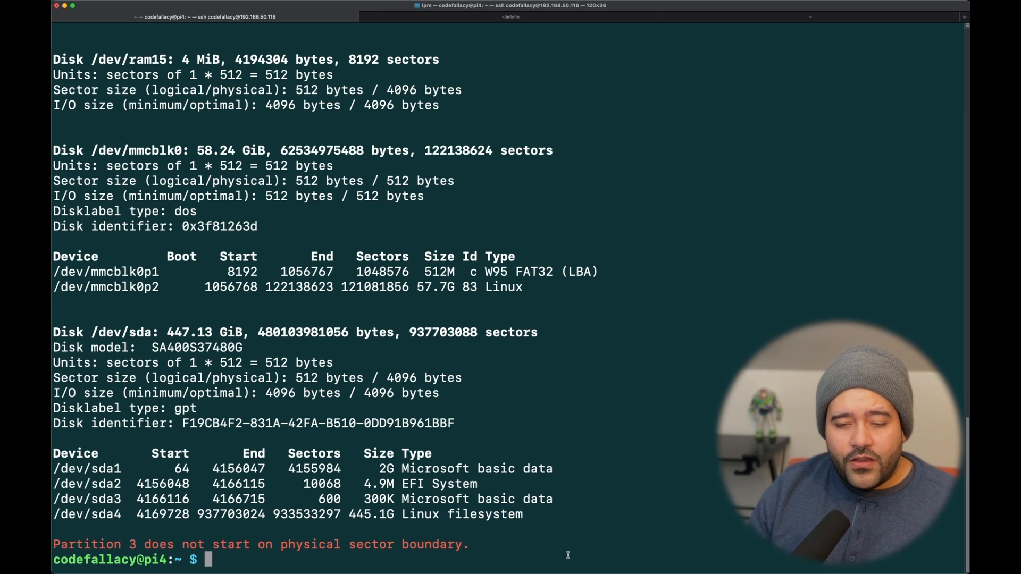
# Step: Format partition /dev/sda4 as ext4 with sudo mkfs.ext4, then clear the screen
pyautogui.write('sudo')
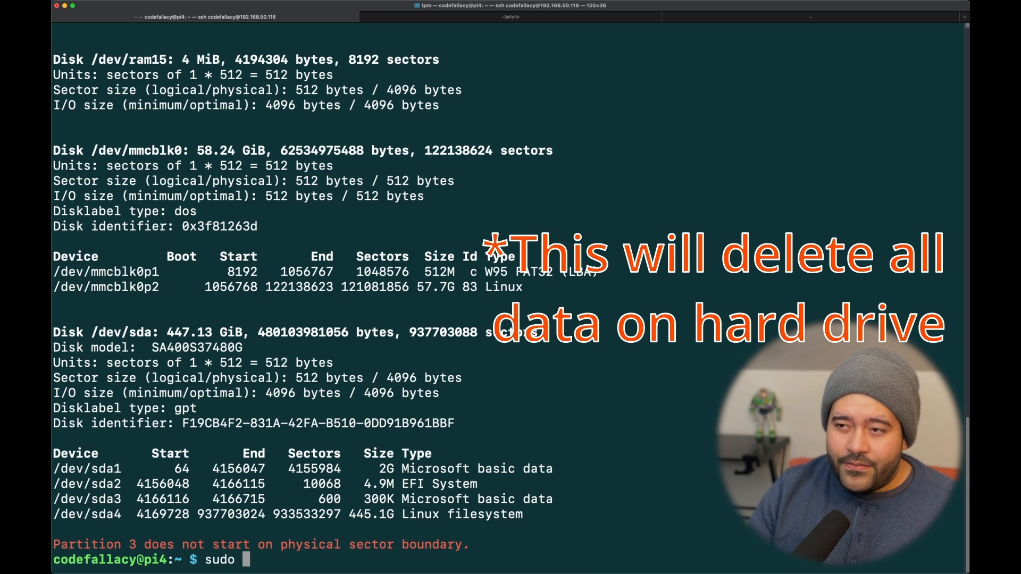
pyautogui.write('mf')
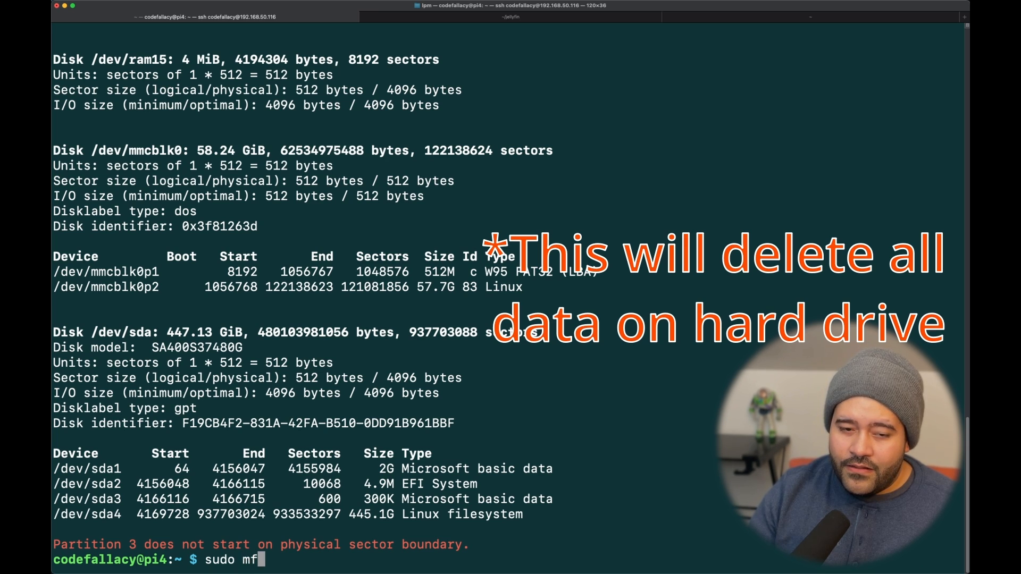
pyautogui.write('kfs.ext')
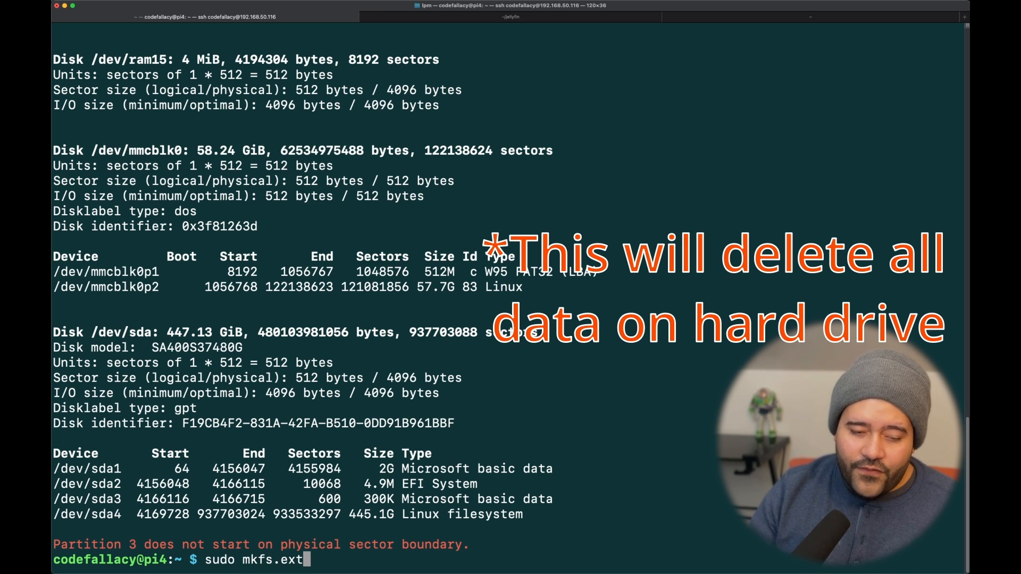
pyautogui.write('4')
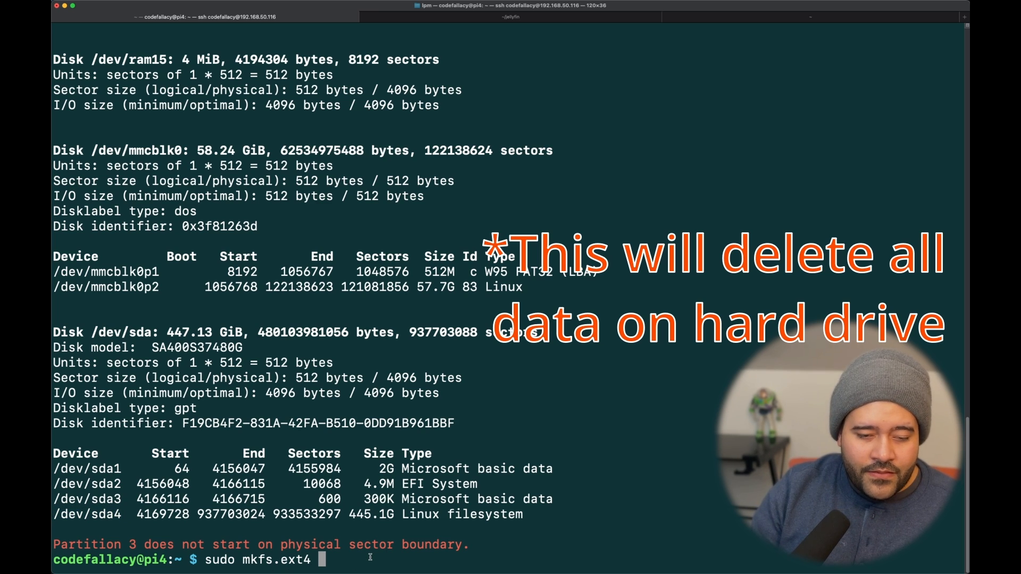
pyautogui.write('/dev/sda')
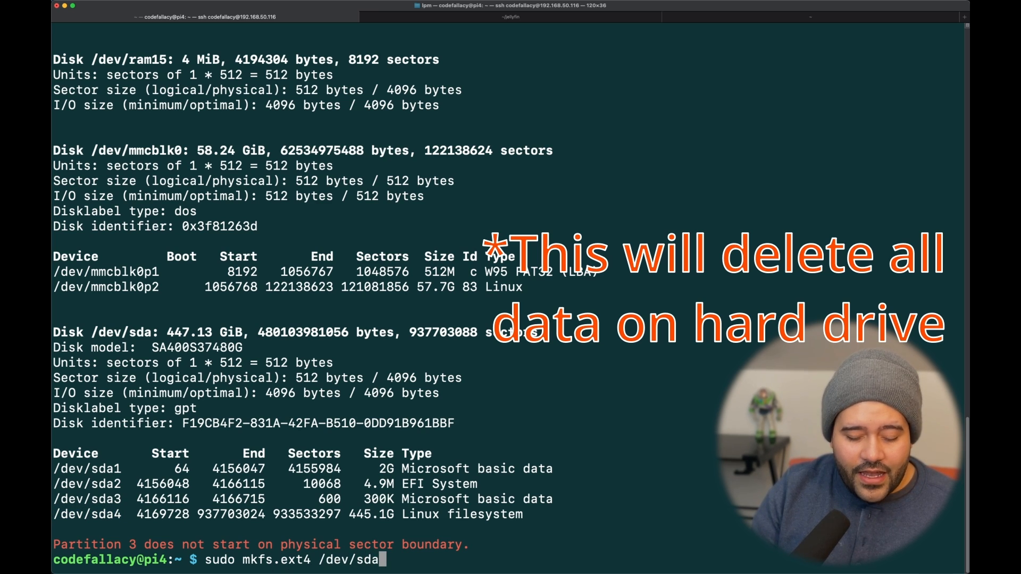
pyautogui.write('4')
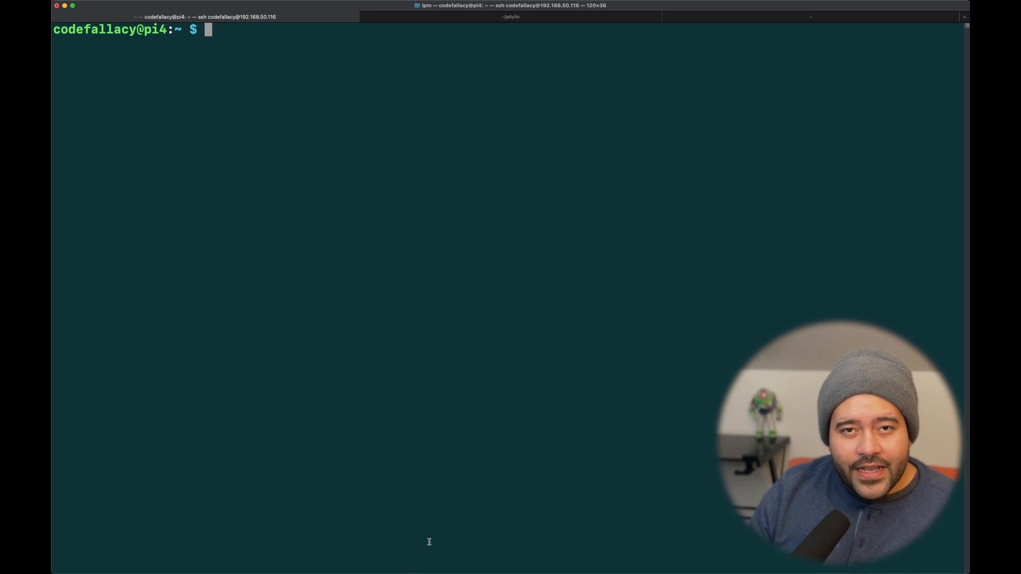
pyautogui.moveTo(556, 354)
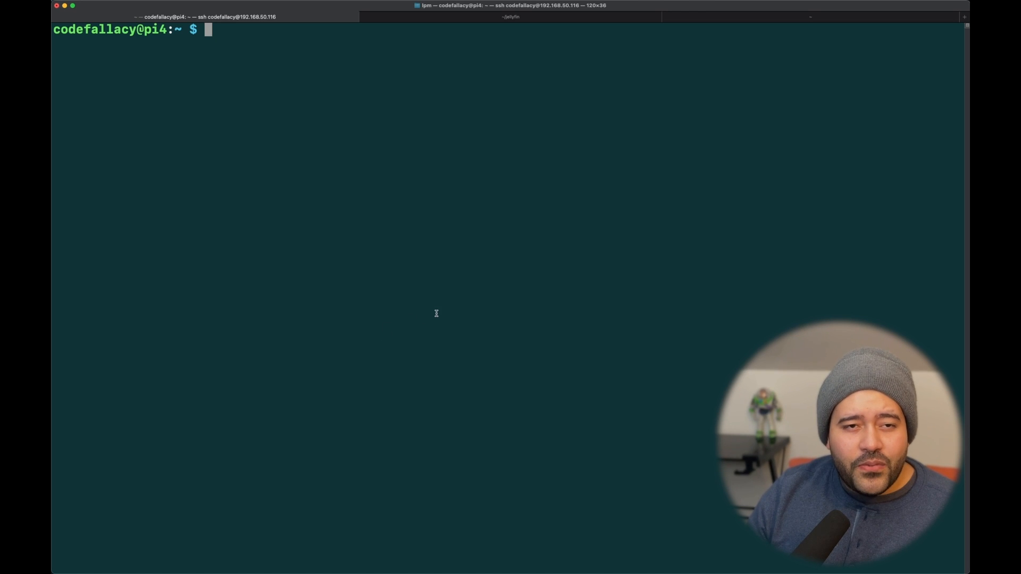
# Step: List the current directory, then change into /media
pyautogui.write('ls')
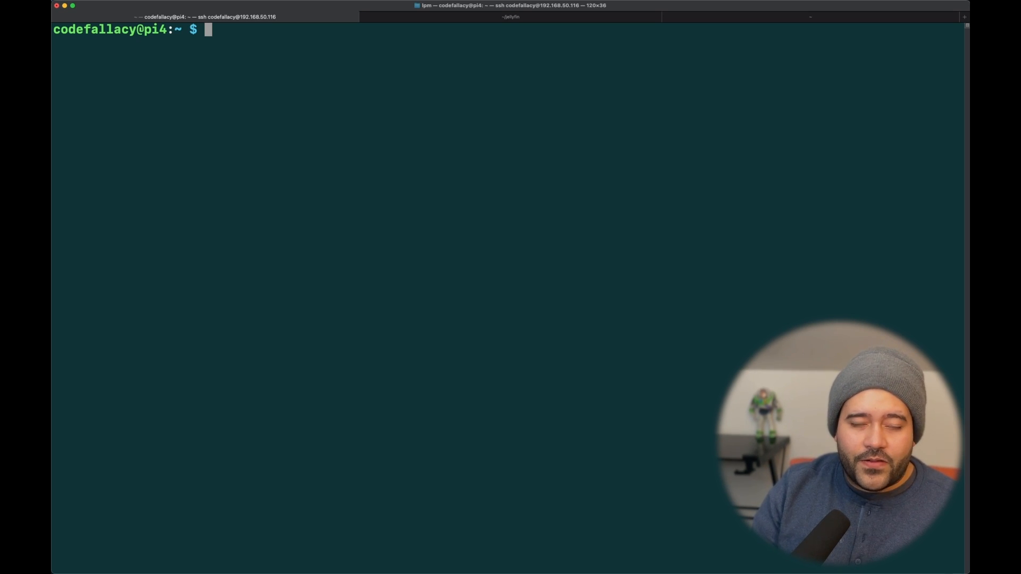
pyautogui.write('cd /medi')
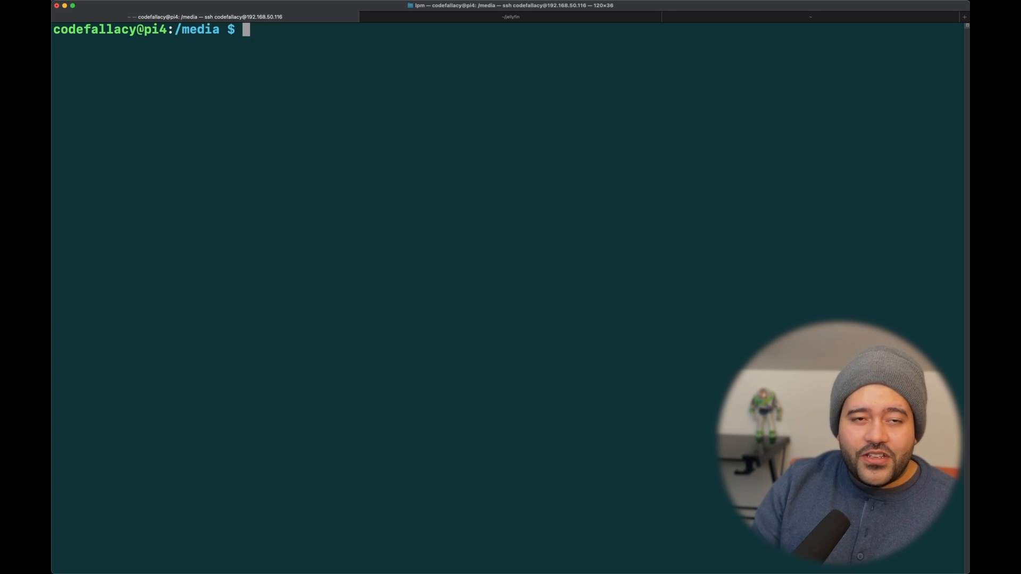
# Step: Create an ssd folder in /media with sudo mkdir and list to confirm it
pyautogui.write('mkdir')
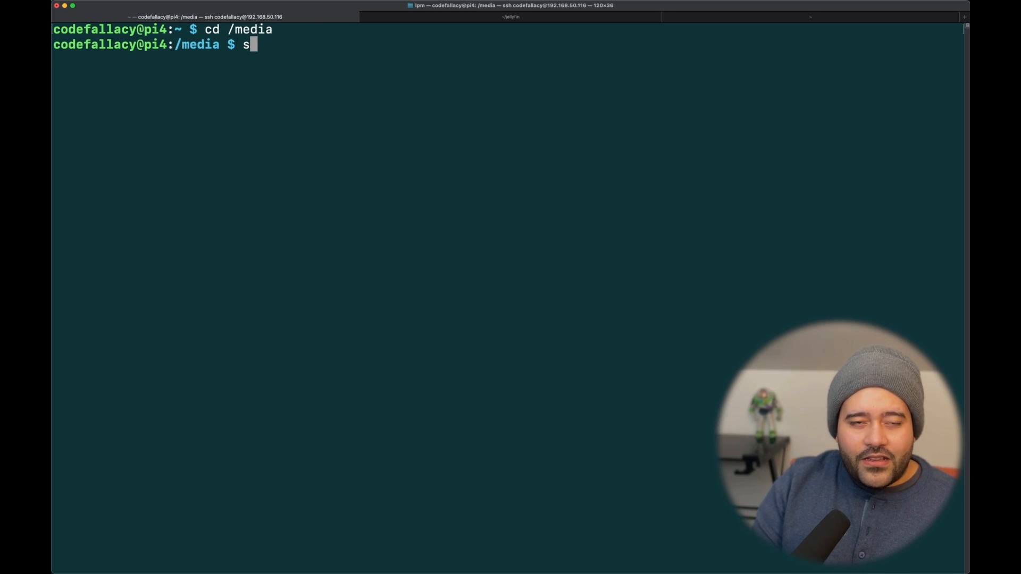
pyautogui.write('udo mkdir ssd')
pyautogui.write('ls')
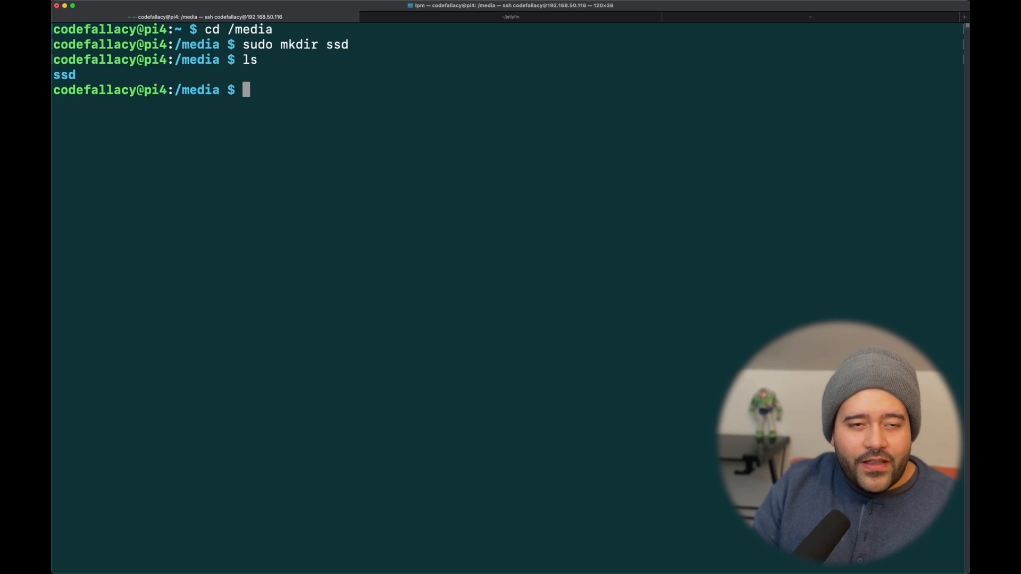
pyautogui.doubleClick(61, 76)
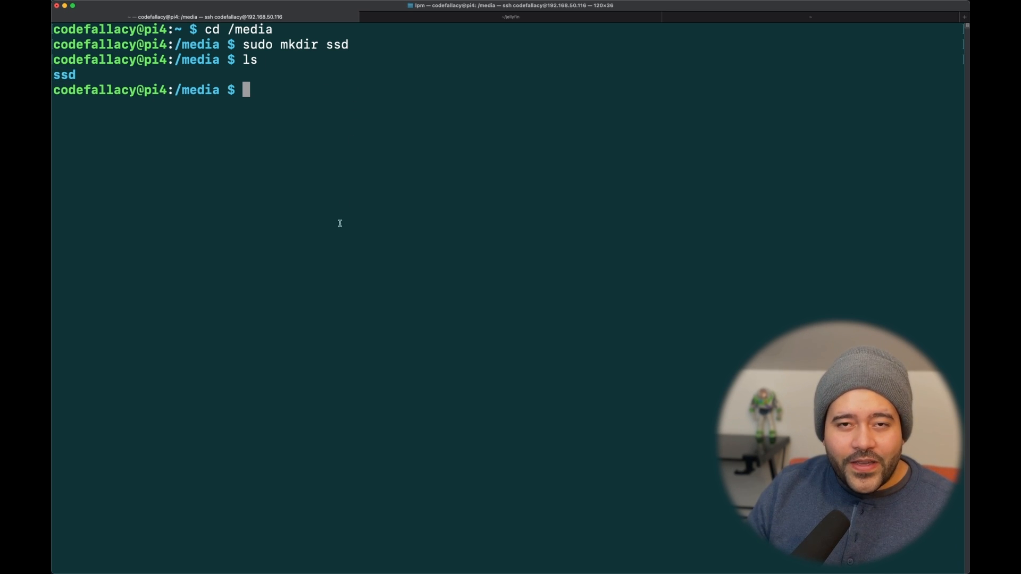
pyautogui.moveTo(308, 260)
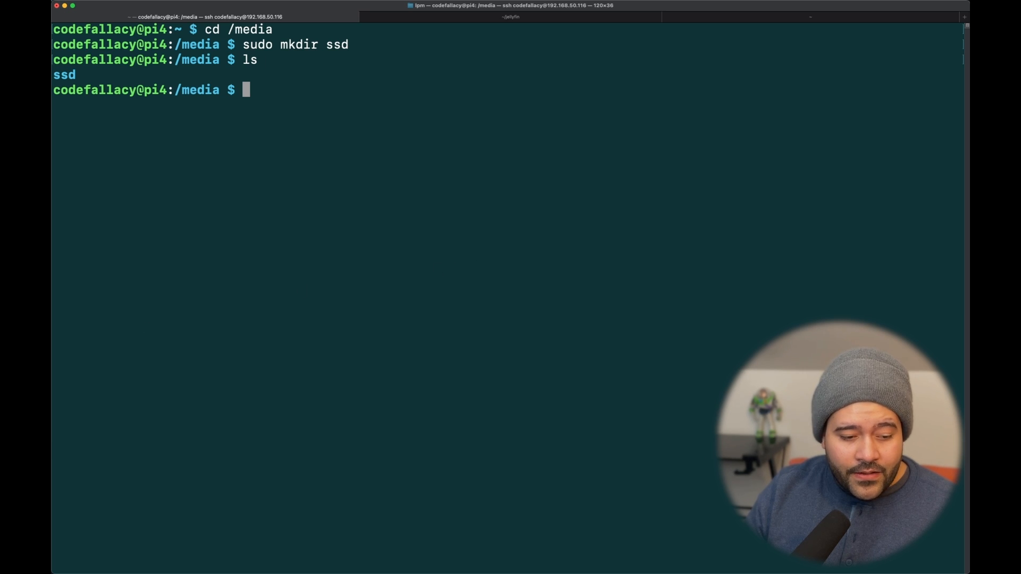
# Step: Mount /dev/sda4 at /media/ssd with uid and gid codefallacy, then list to check
pyautogui.write('sudo moun')
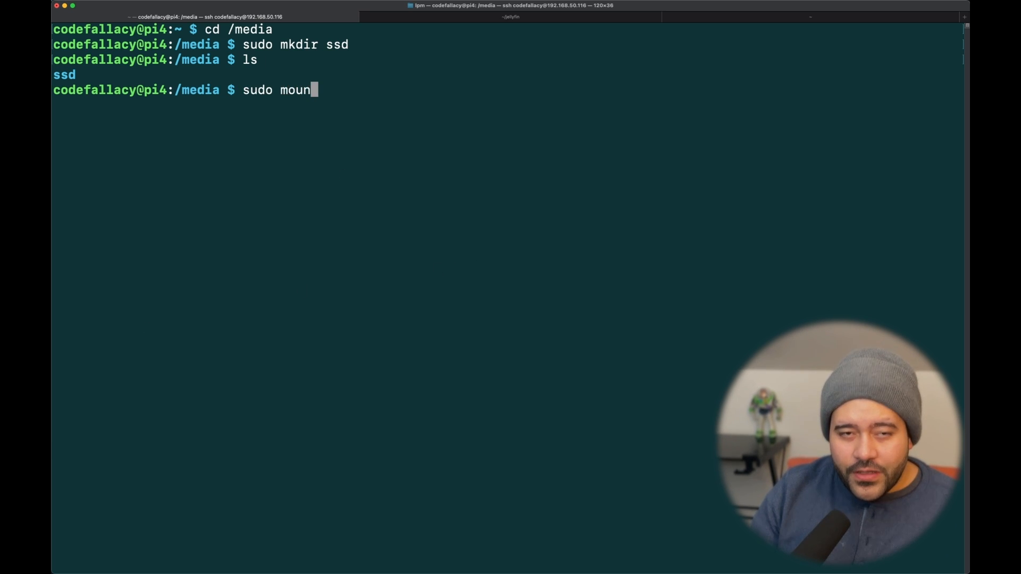
pyautogui.write('t')
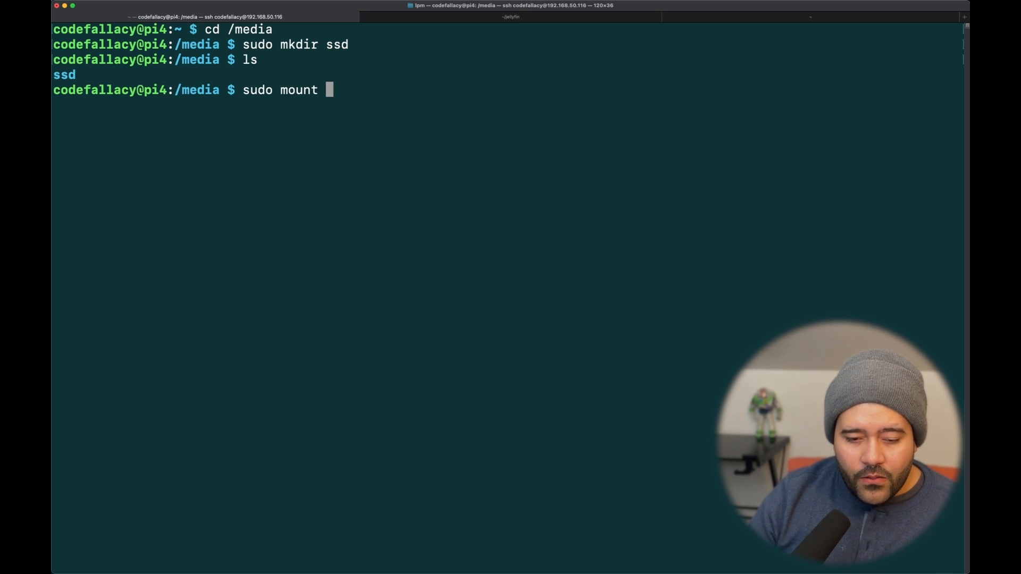
pyautogui.write('/')
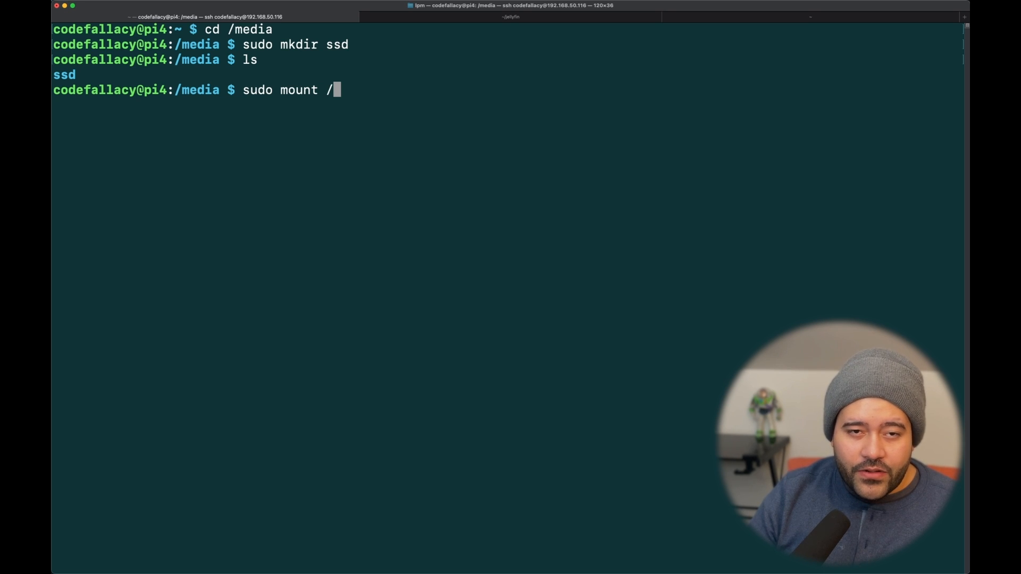
pyautogui.write('dev/sda')
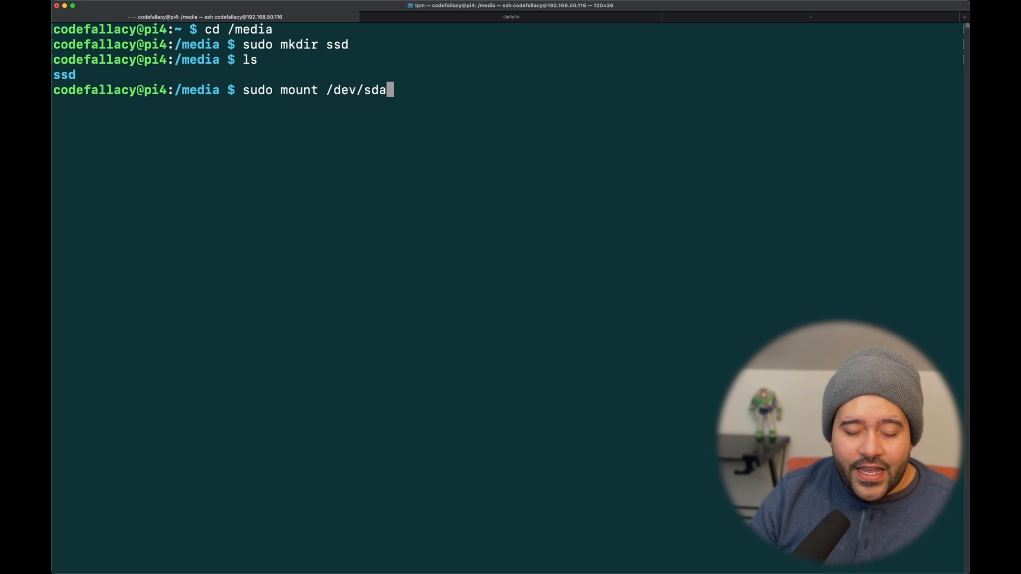
pyautogui.write('4')
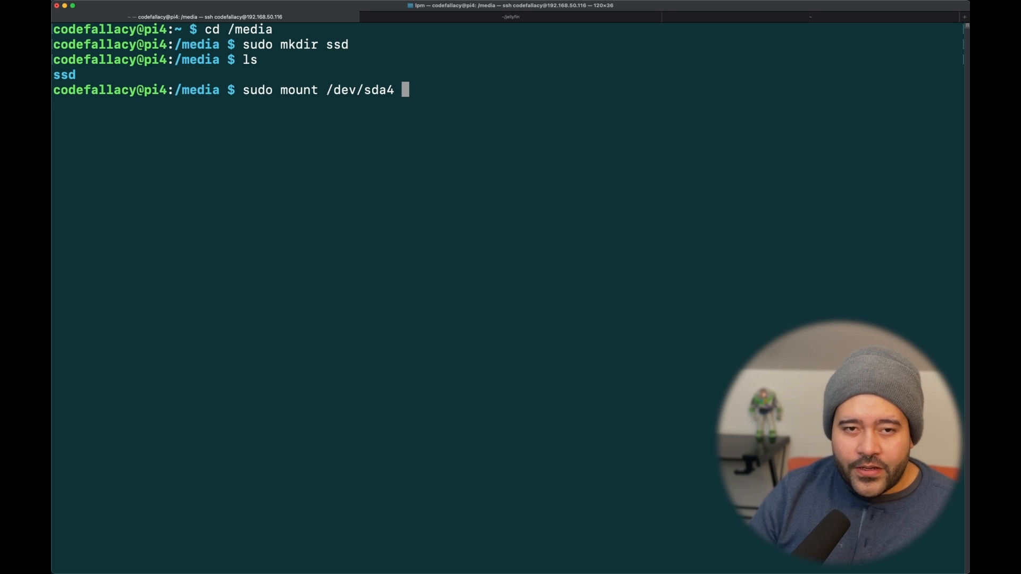
pyautogui.write('/media')
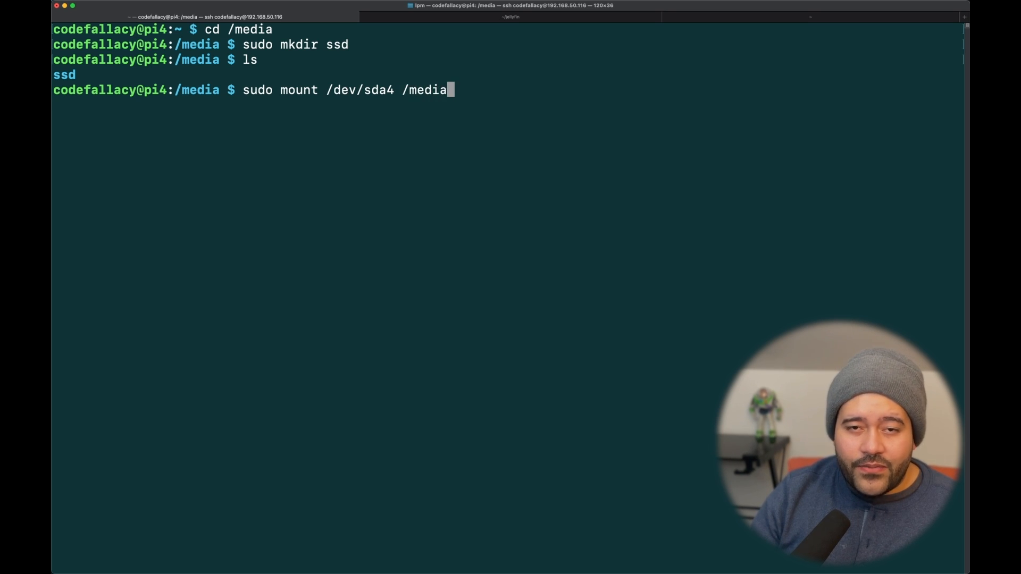
pyautogui.write('/ssd')
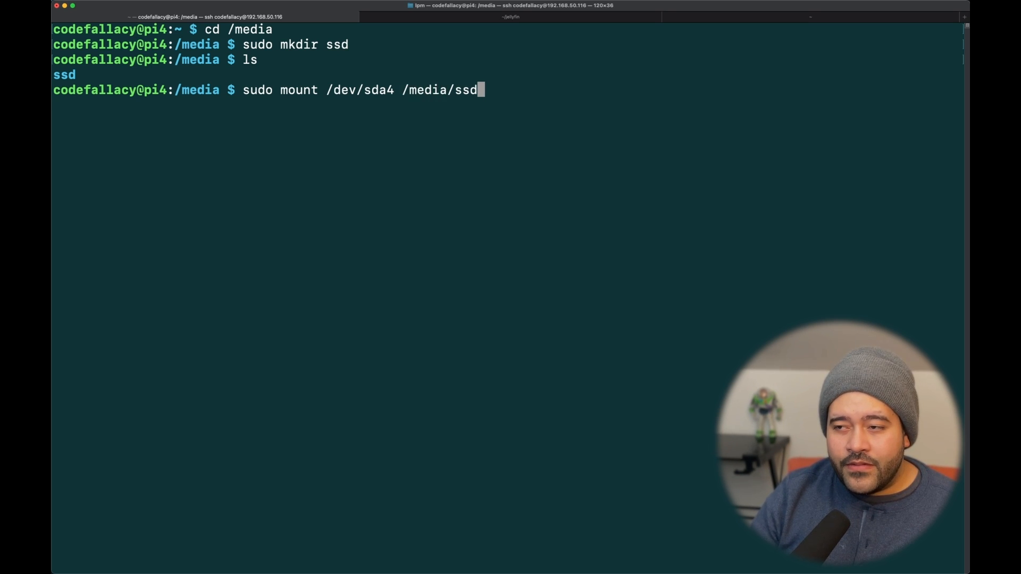
pyautogui.write('-')
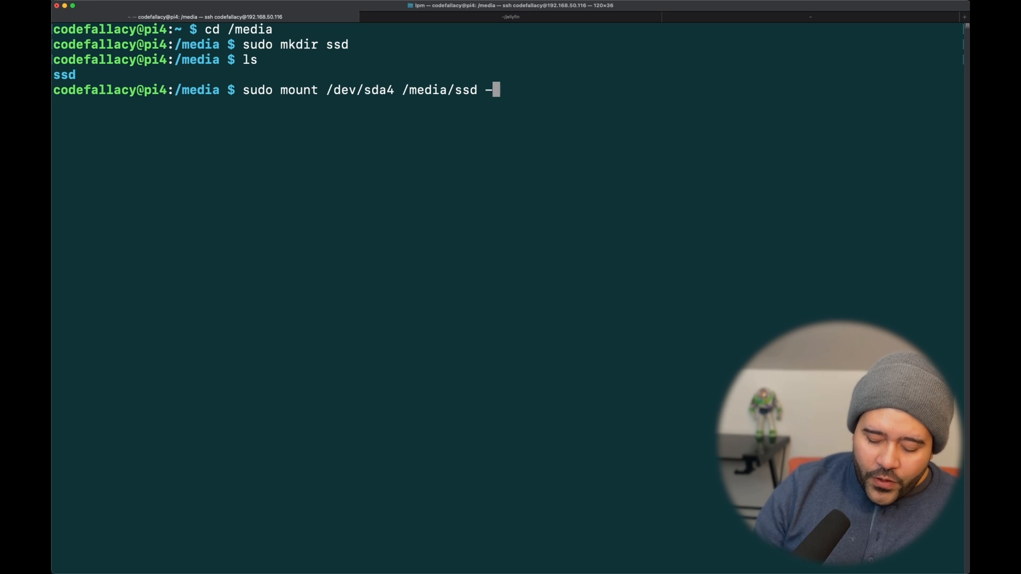
pyautogui.write('o')
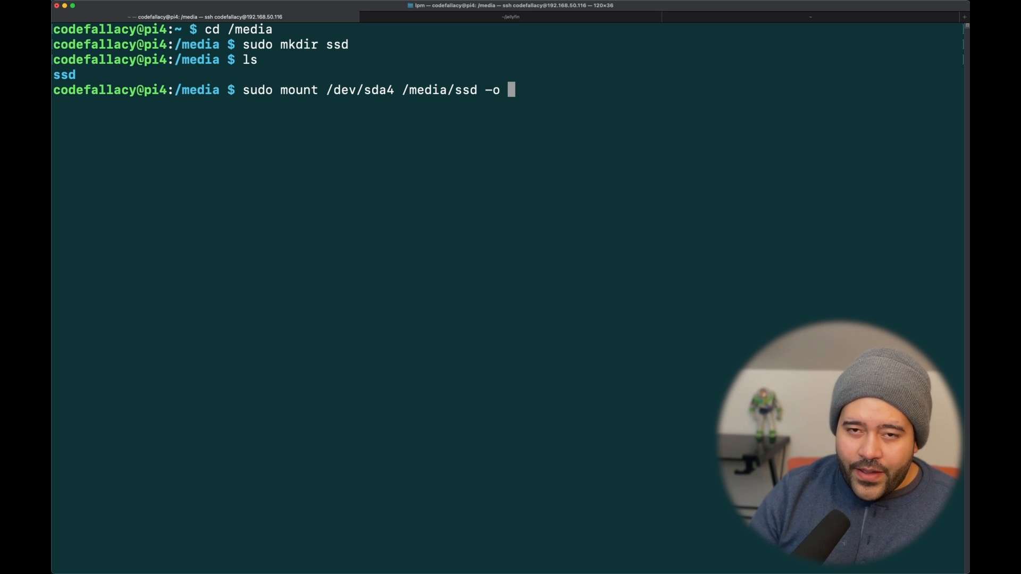
pyautogui.write('uid')
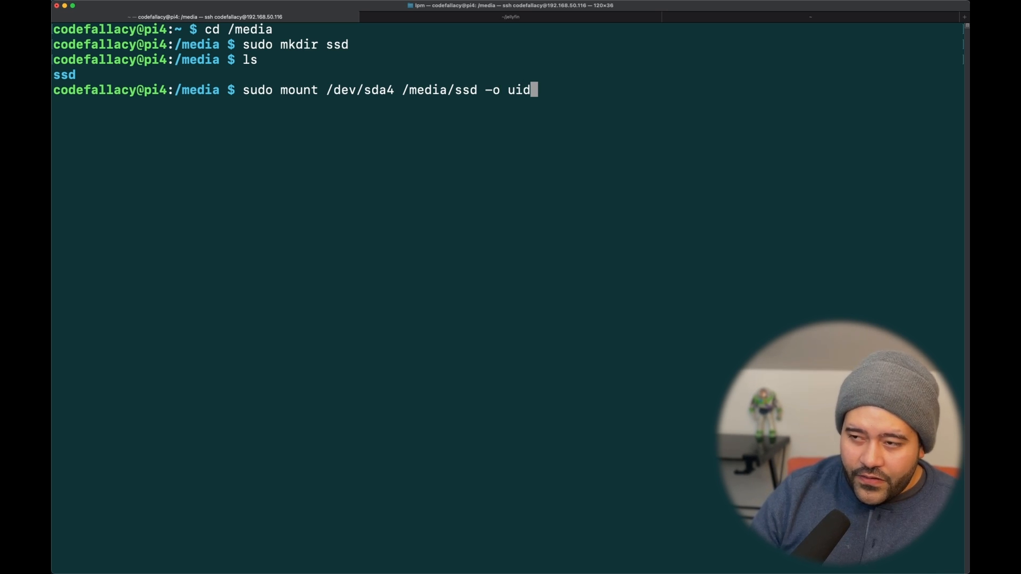
pyautogui.write('=codef')
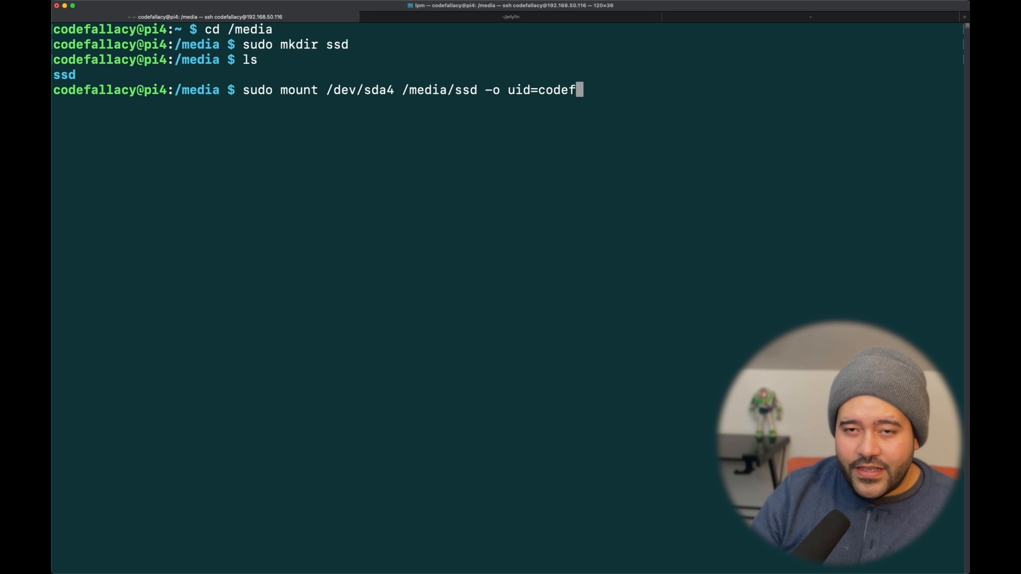
pyautogui.write('allacy')
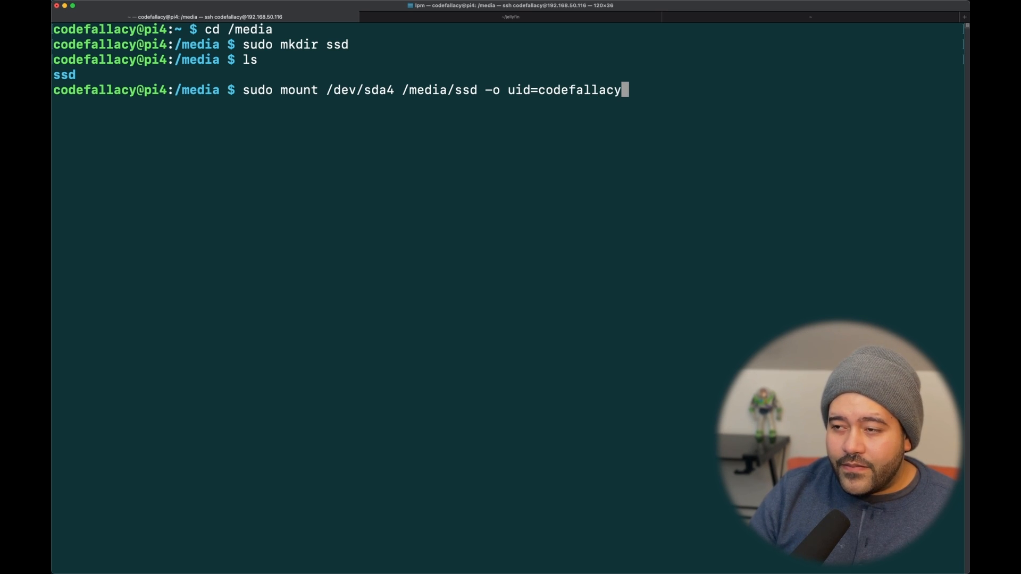
pyautogui.write(',gid')
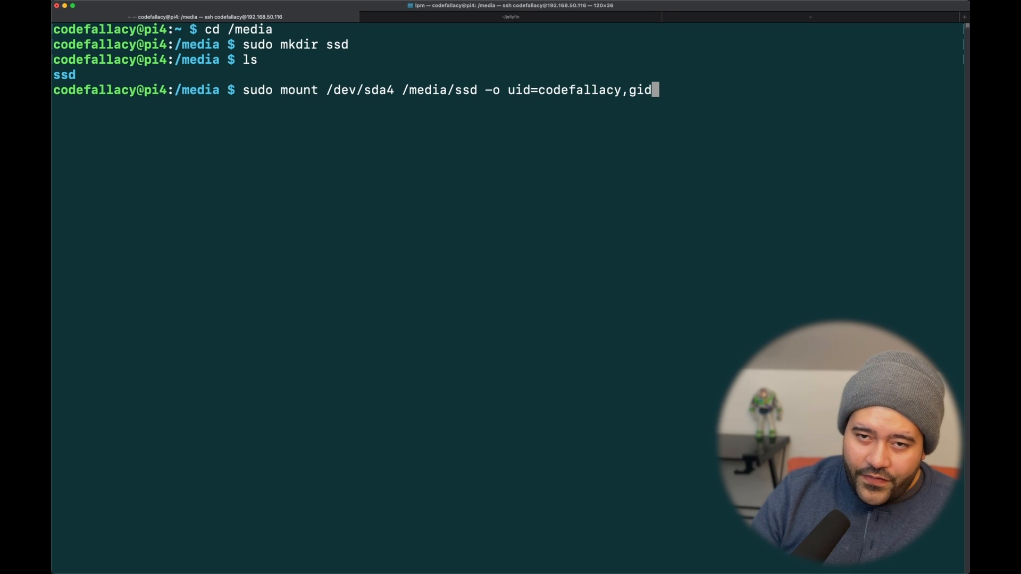
pyautogui.write('=codefal')
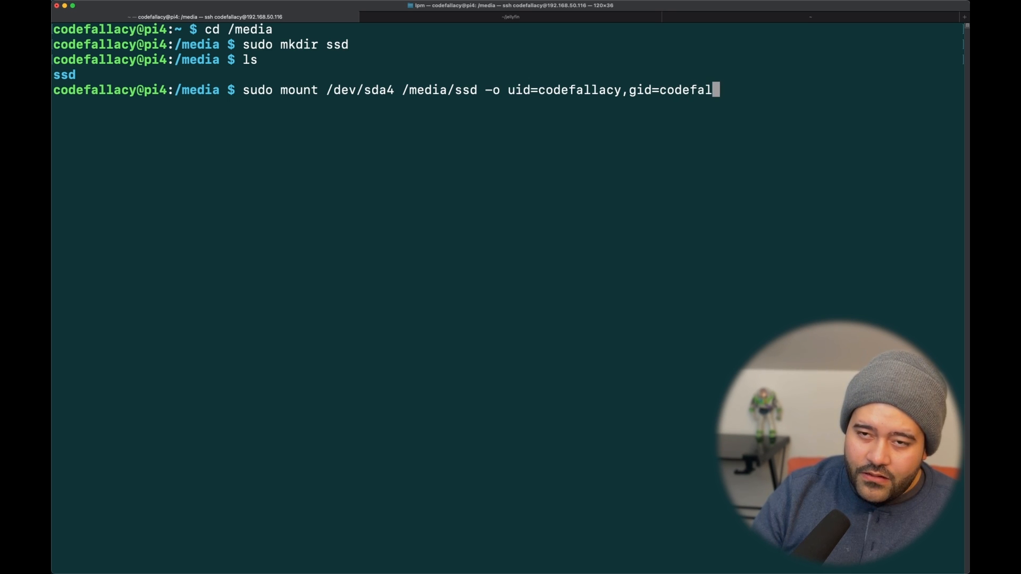
pyautogui.write('lacy')
pyautogui.write('ls')
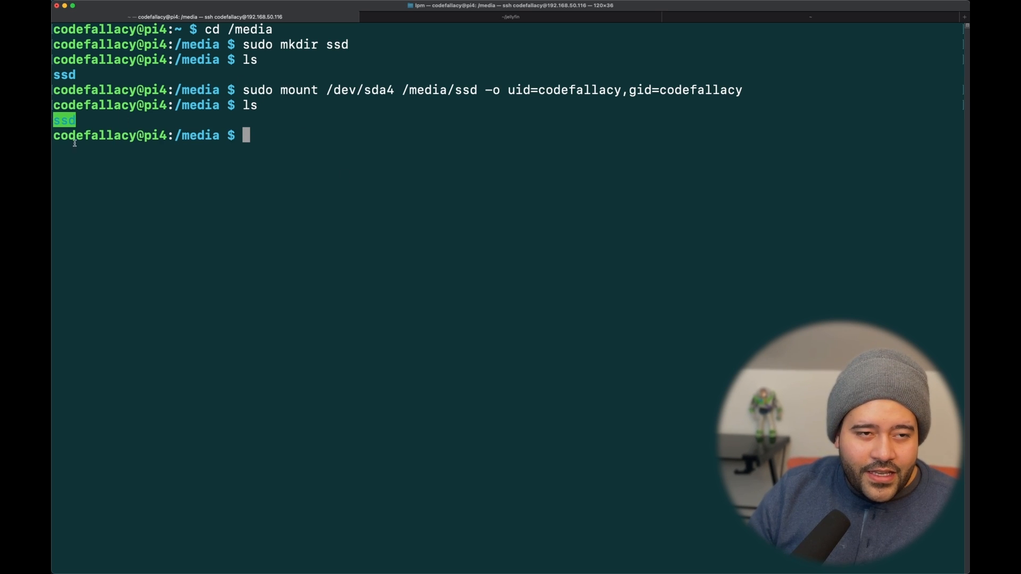
# Step: Create test.sh in /media/ssd and confirm with df -h that 446G is available
pyautogui.write('cd ssd/')
pyautogui.write('ls')
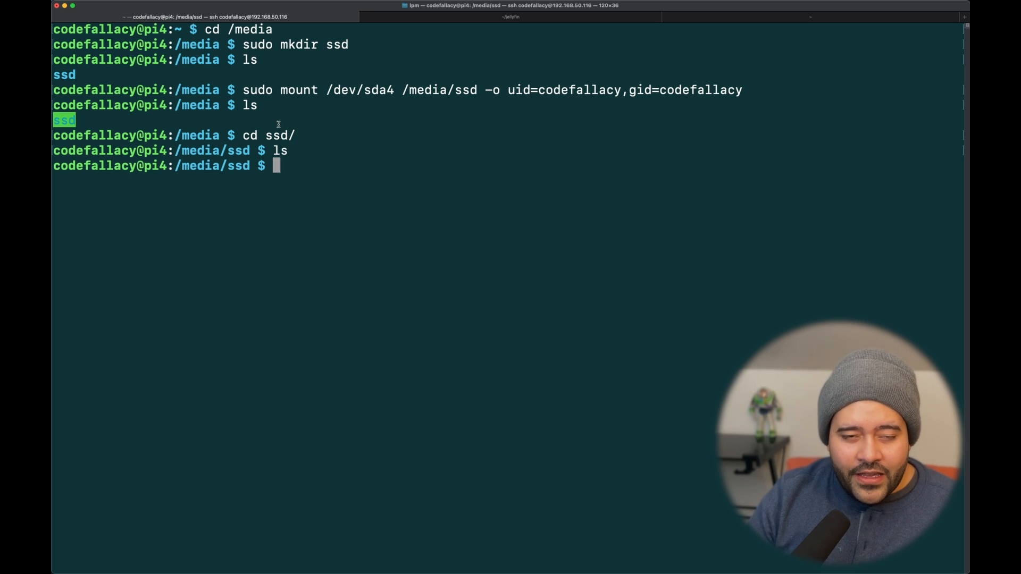
pyautogui.write('touch')
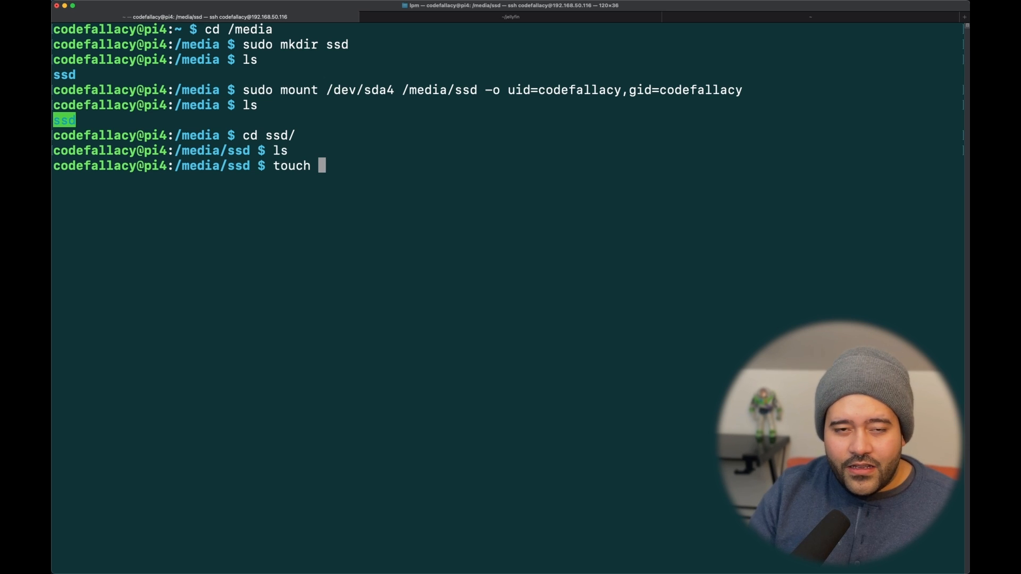
pyautogui.write('test.sh')
pyautogui.write('ls')
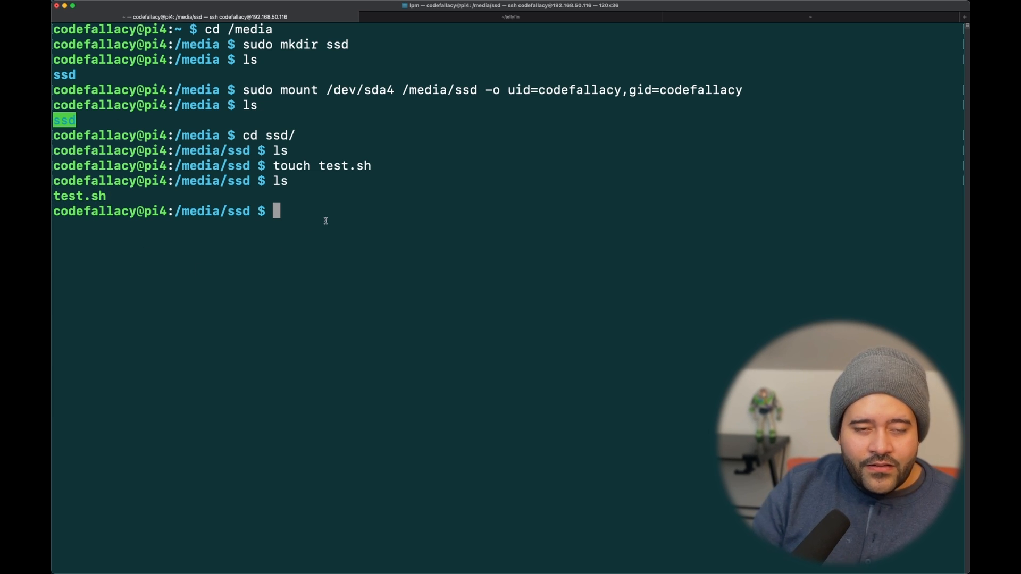
pyautogui.write('df -h')
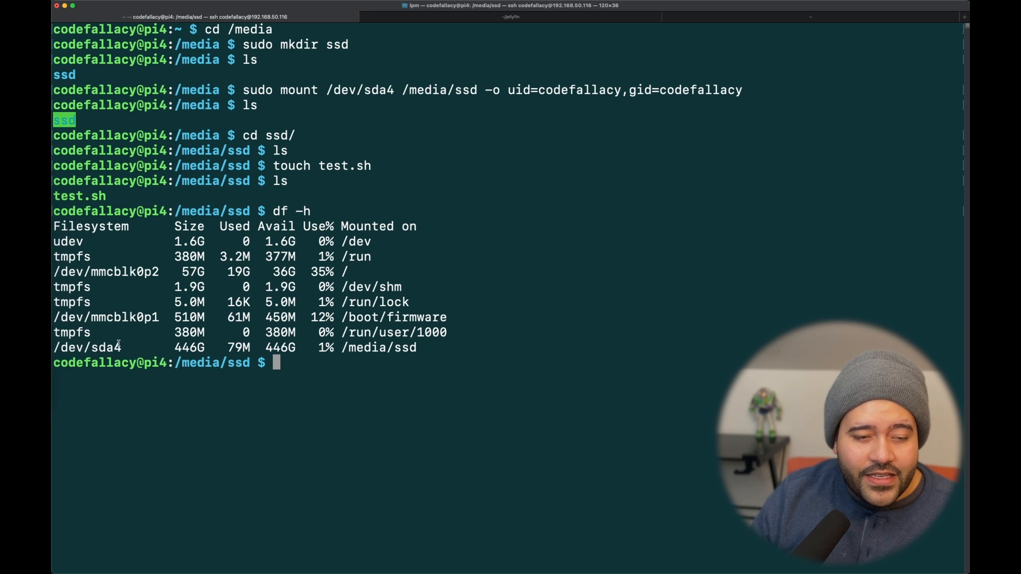
pyautogui.doubleClick(279, 347)
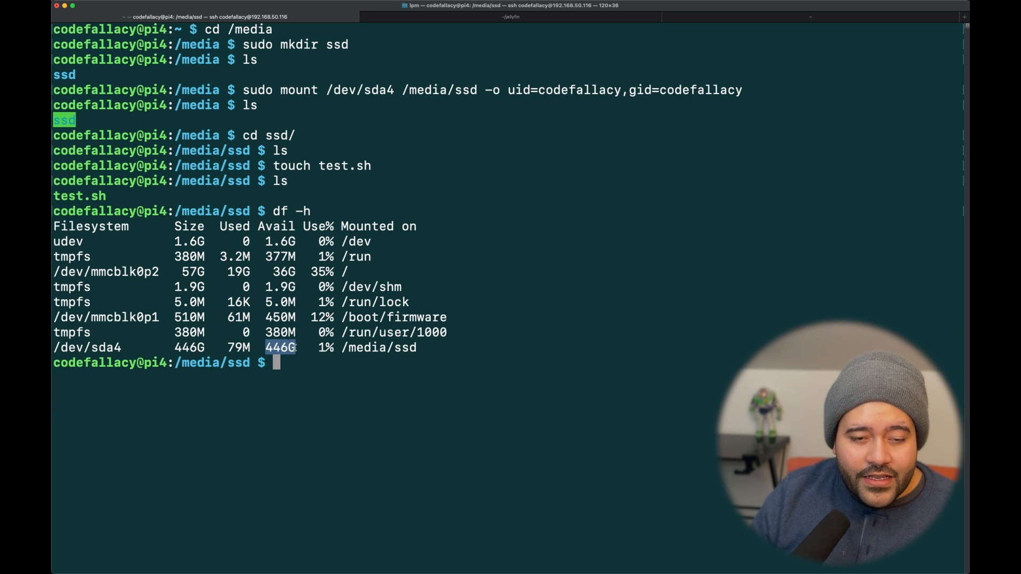
pyautogui.moveTo(486, 360)
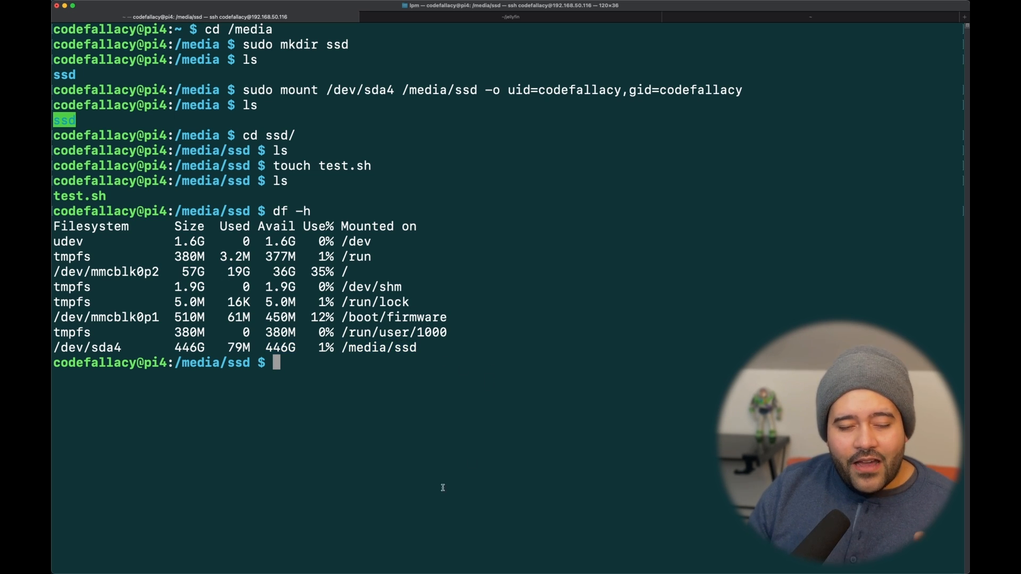
pyautogui.moveTo(254, 290)
pyautogui.write('md')
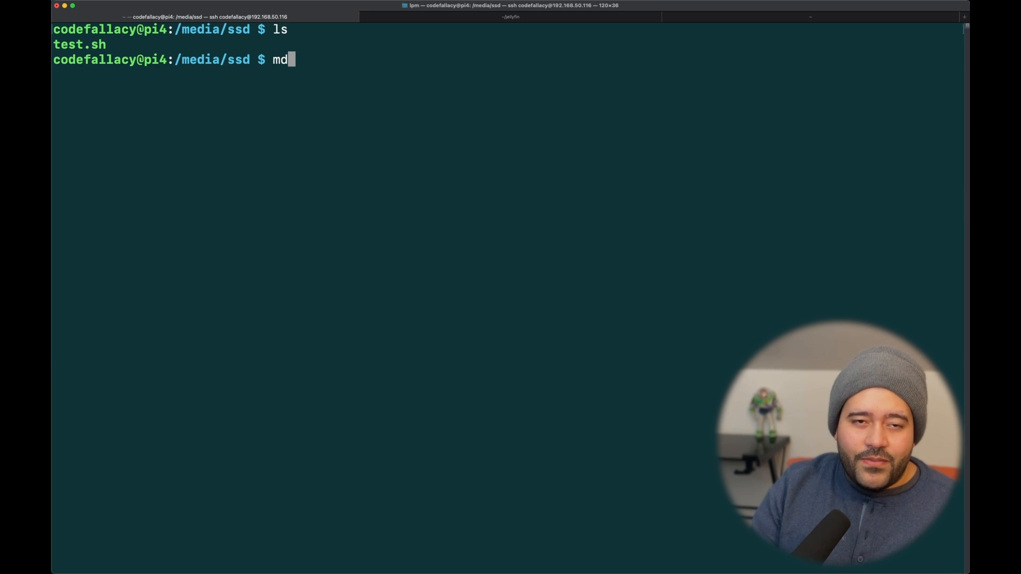
# Step: Create a jellyfin folder on the SSD containing movies and tvshows subfolders
pyautogui.write('ki')
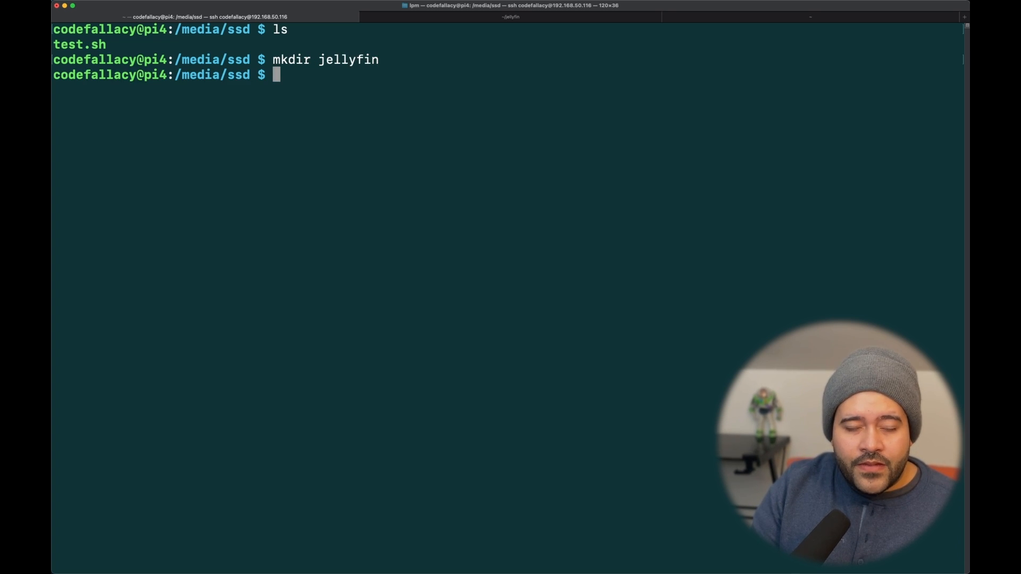
pyautogui.write('cd jellyfin/')
pyautogui.write('ls')
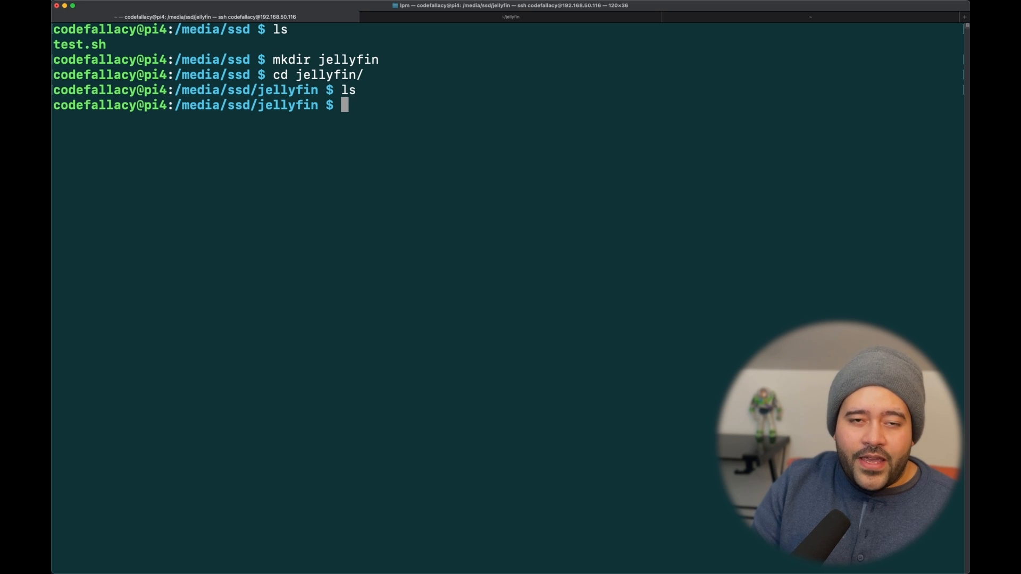
pyautogui.write('mkdir moveis')
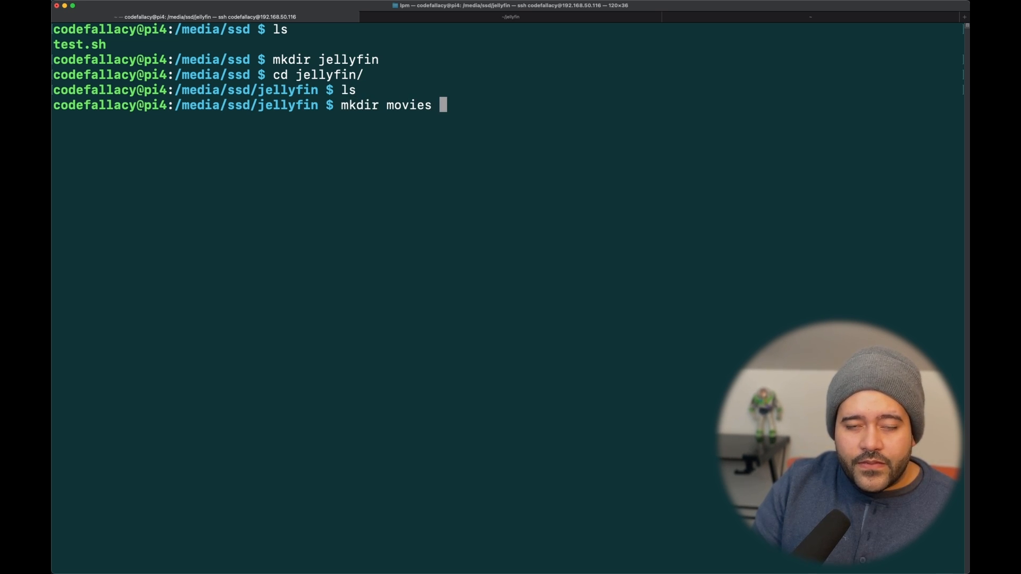
pyautogui.write('tvshows')
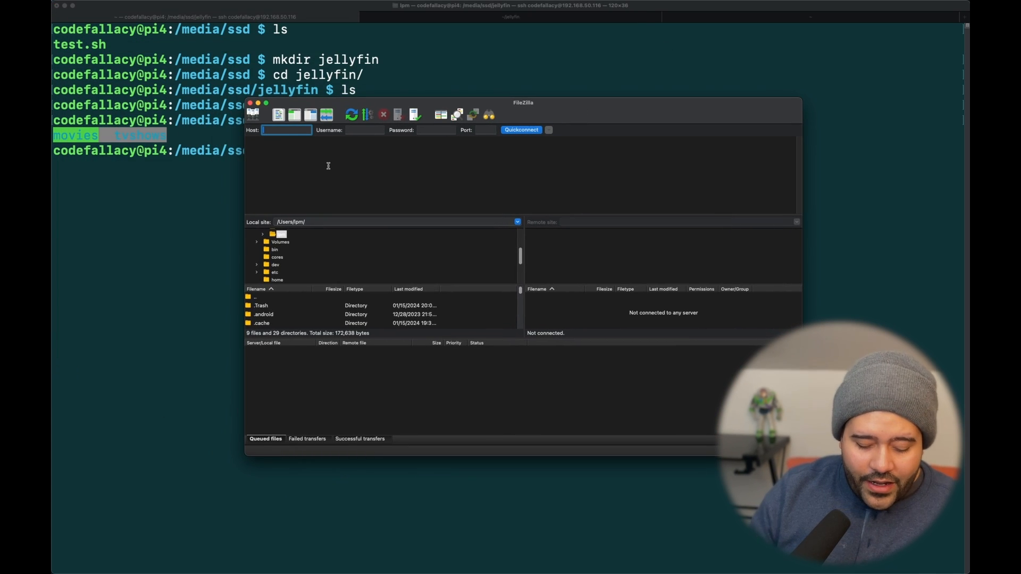
# Step: Connect FileZilla to the Pi via SFTP and upload Courage the Cowardly Dog into jellyfin/tvshows
pyautogui.click(521, 130)
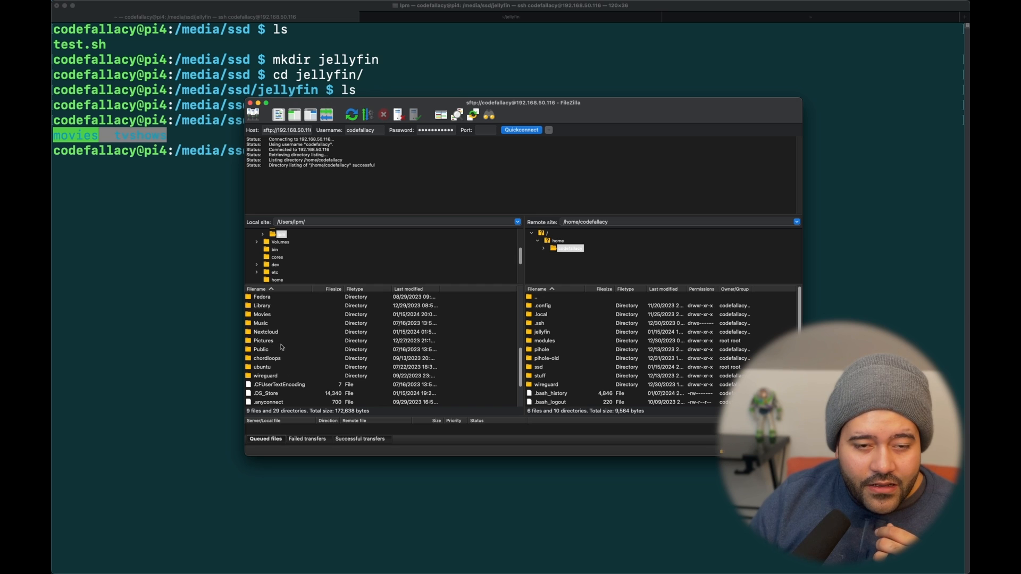
pyautogui.doubleClick(262, 314)
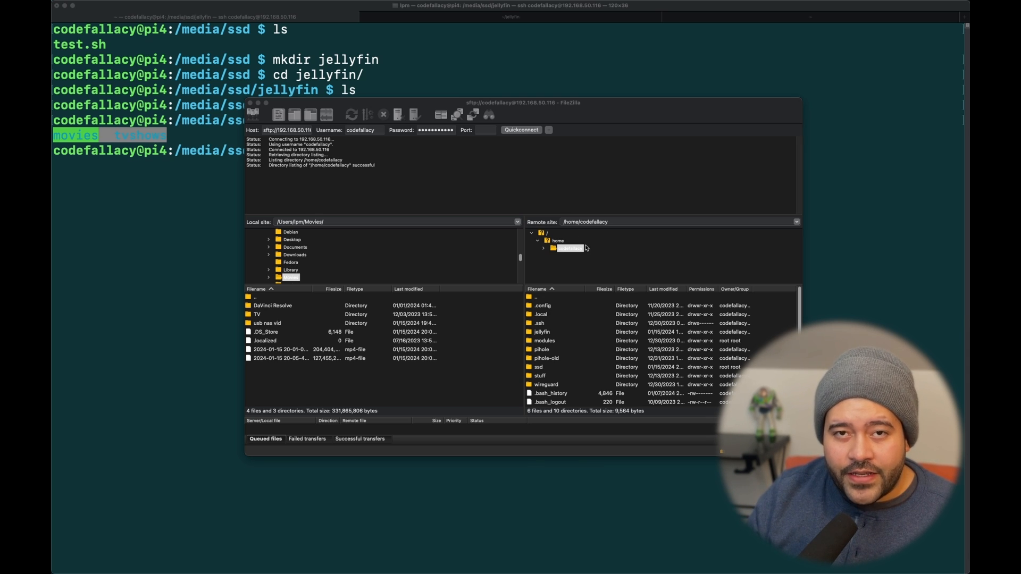
pyautogui.moveTo(305, 287)
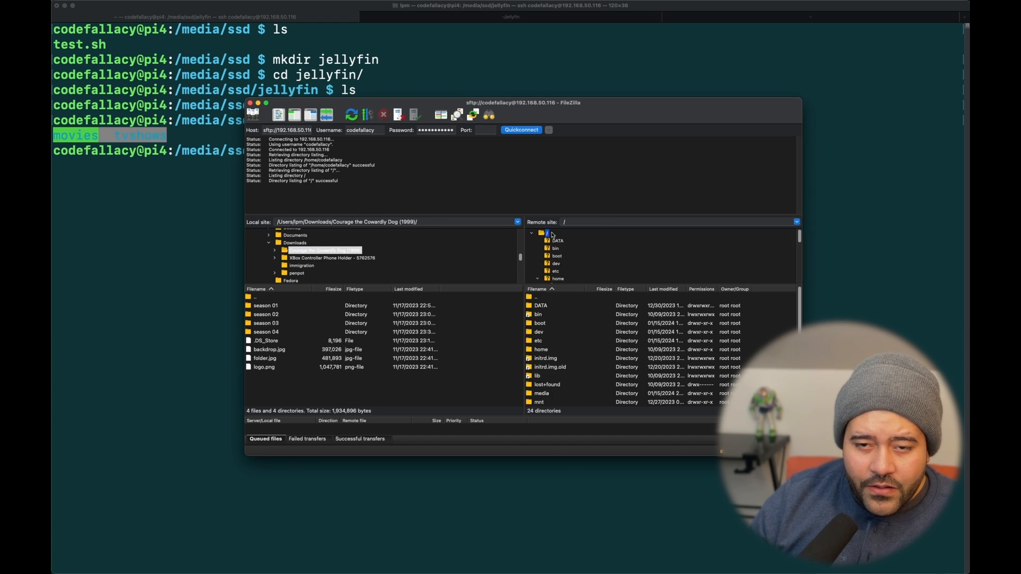
pyautogui.click(539, 279)
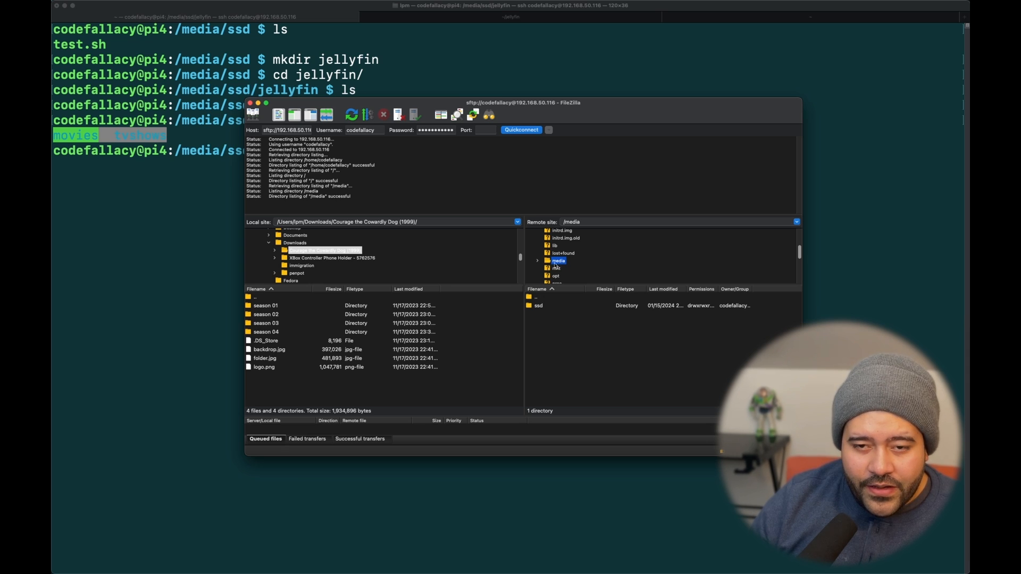
pyautogui.click(538, 261)
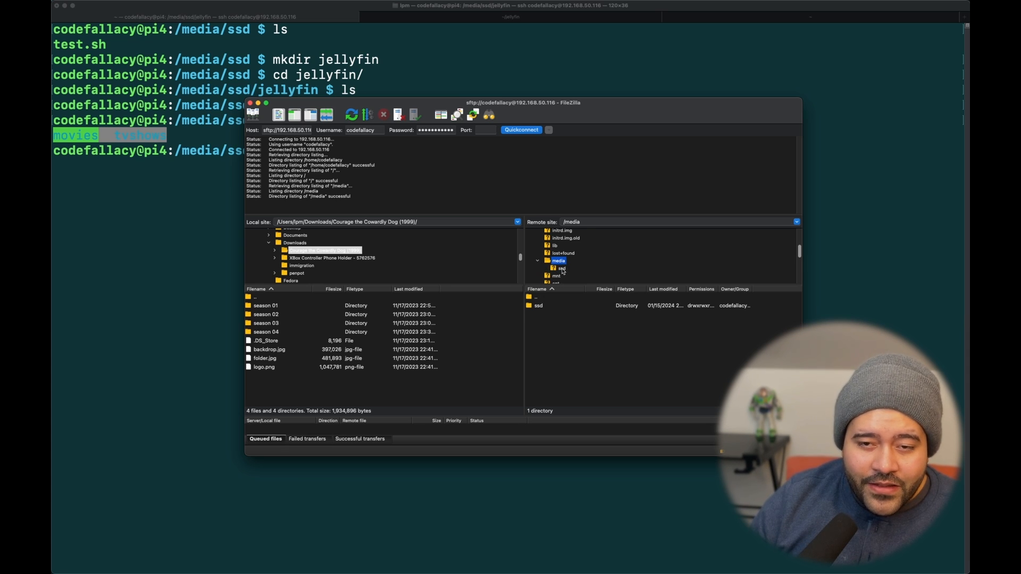
pyautogui.doubleClick(561, 268)
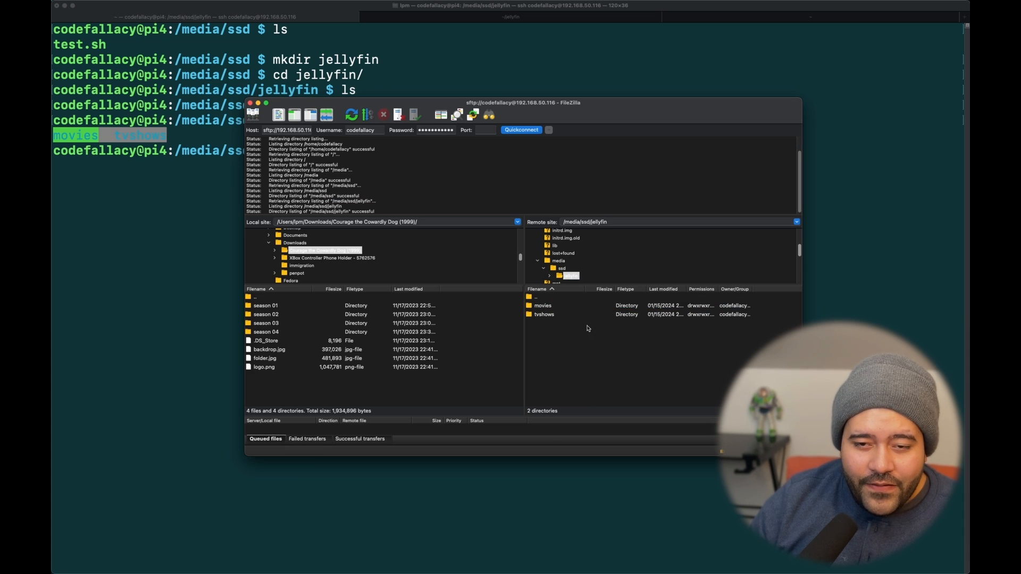
pyautogui.doubleClick(545, 314)
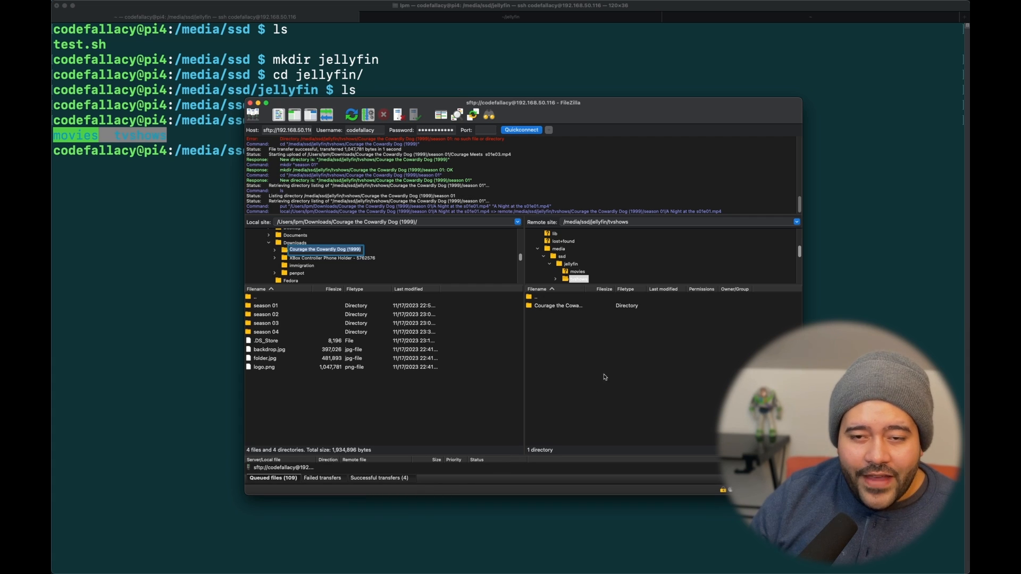
pyautogui.moveTo(600, 339)
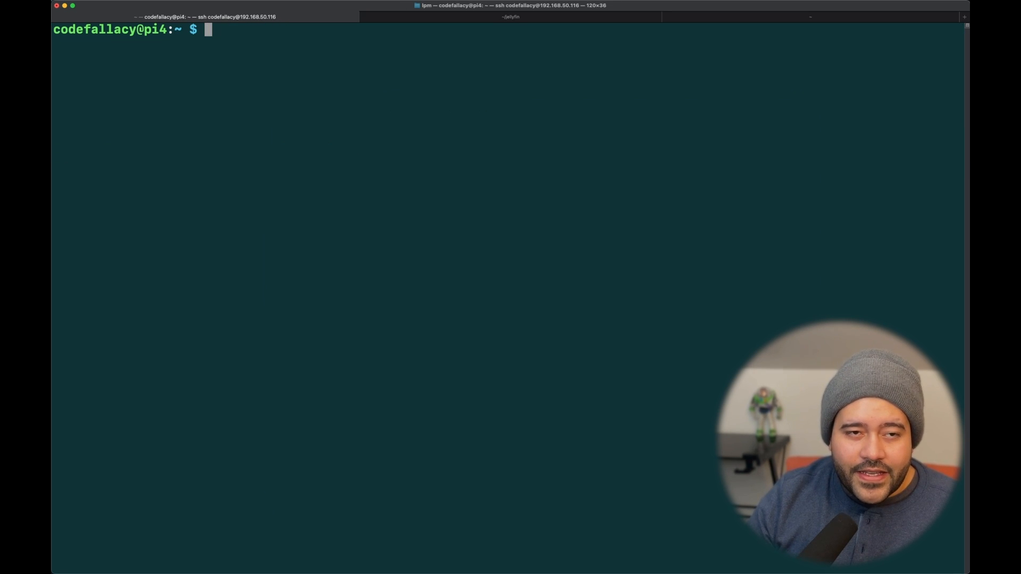
# Step: In ~/jellyfin, stop and remove the Jellyfin container with docker-compose down
pyautogui.write('cd j')
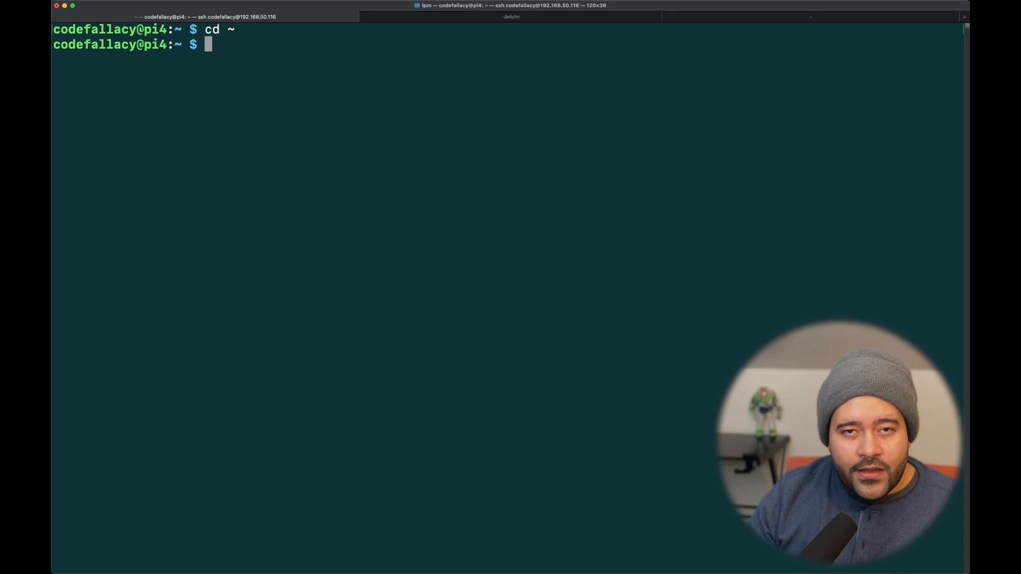
pyautogui.write('cd')
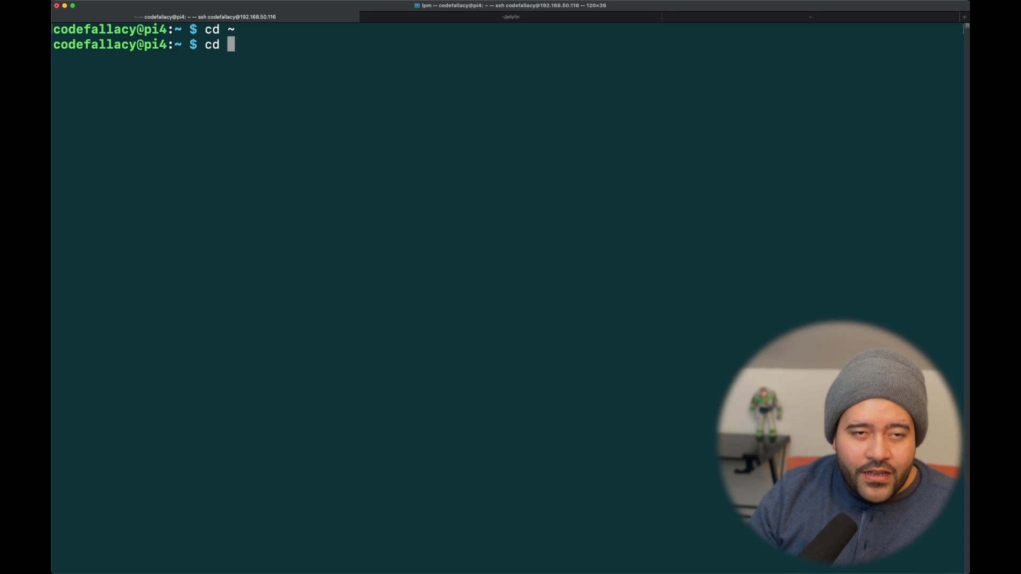
pyautogui.write('jellyfin/')
pyautogui.write('docker-compose down')
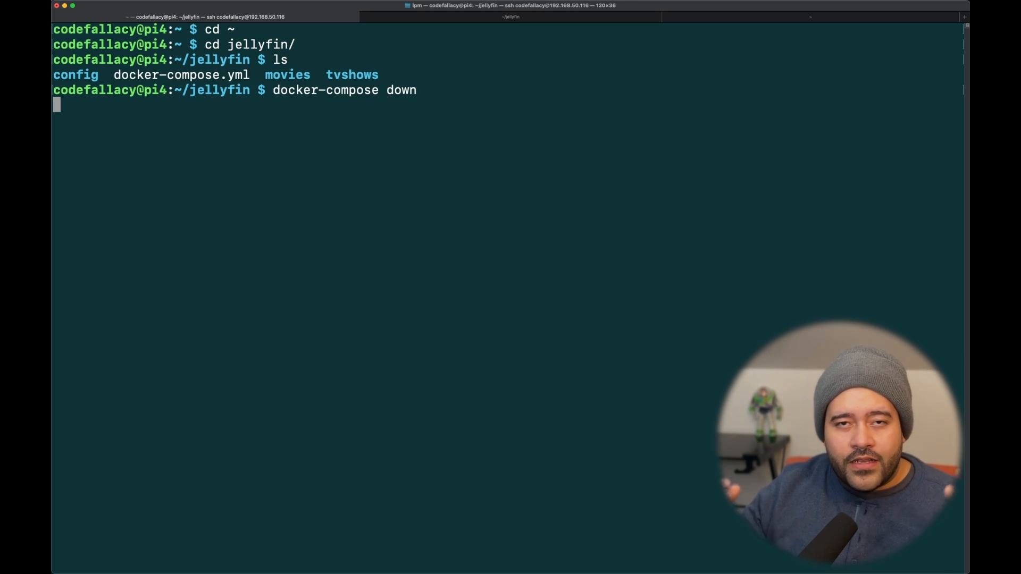
pyautogui.press('Return')
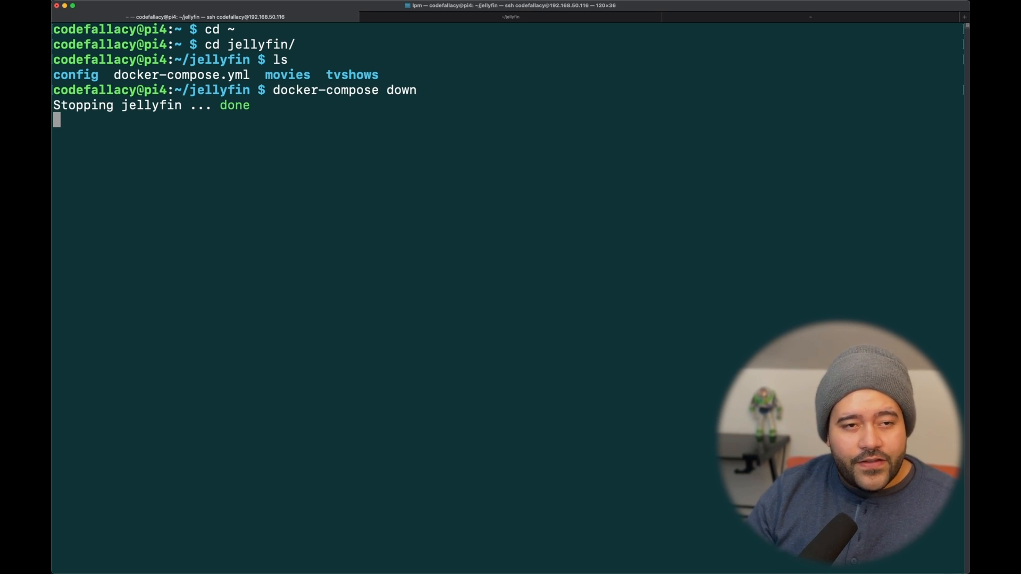
# Step: Open docker-compose.yml in nano for editing
pyautogui.write('nano')
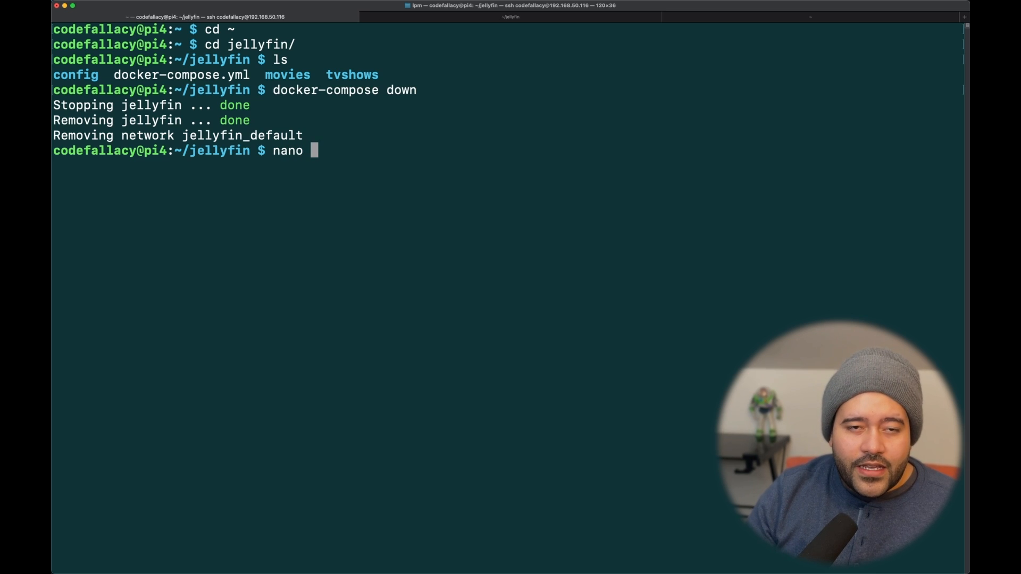
pyautogui.write('docker-compose.yml')
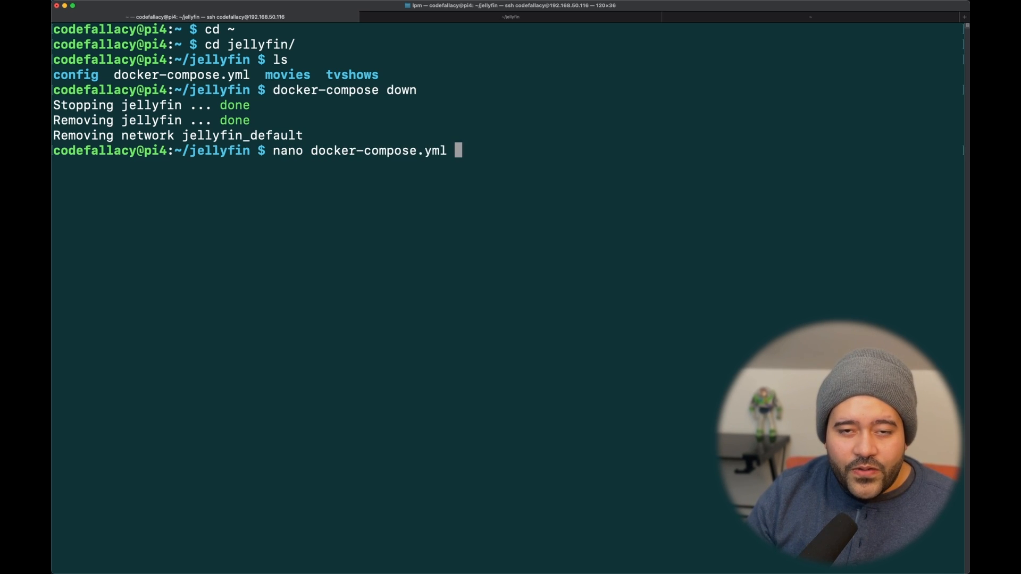
pyautogui.press('Return')
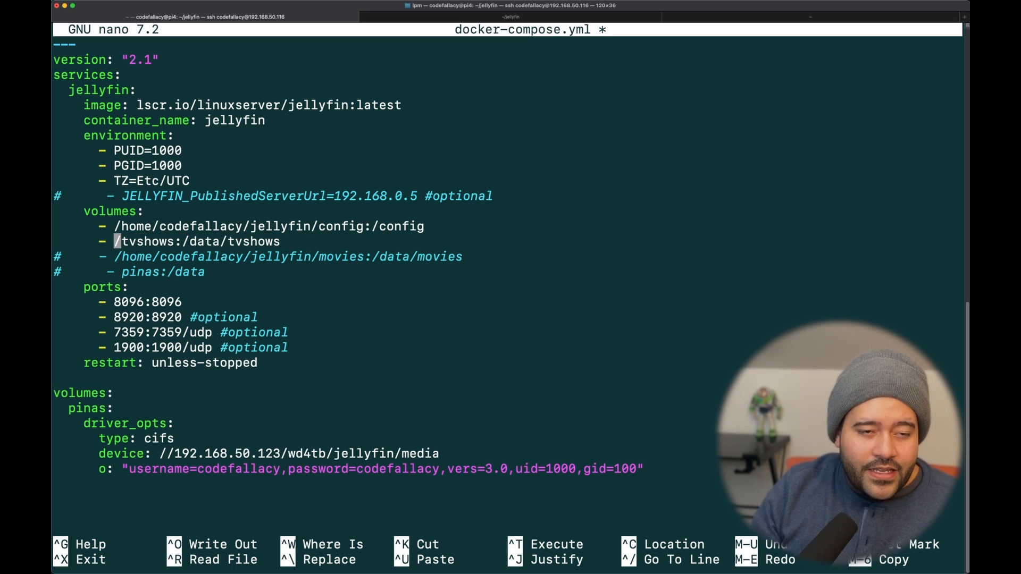
# Step: Point the tvshows volume at /media/ssd/jellyfin/tvshows, comment out movies, and save
pyautogui.write('media/ssd/je')
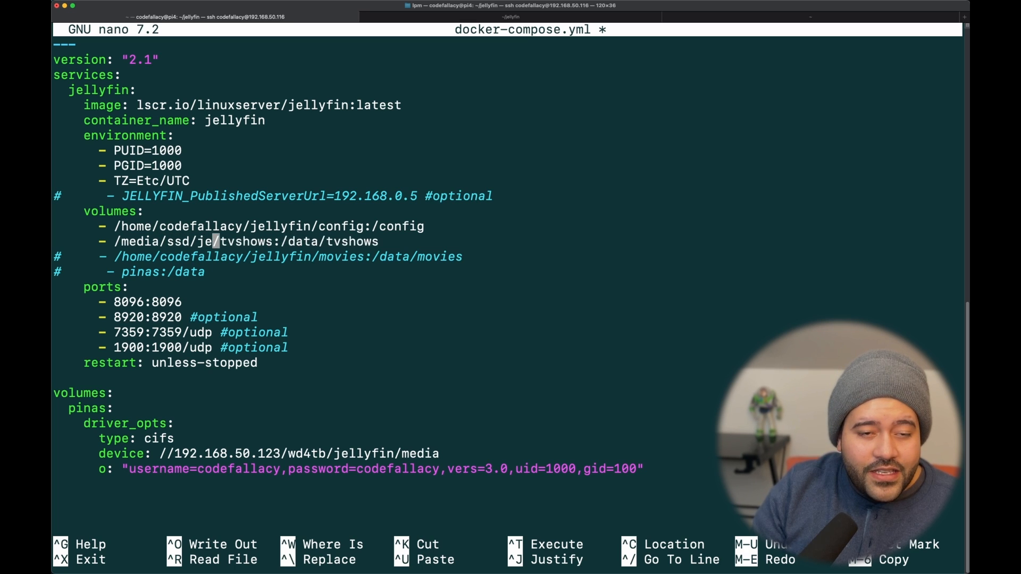
pyautogui.write('llyfin')
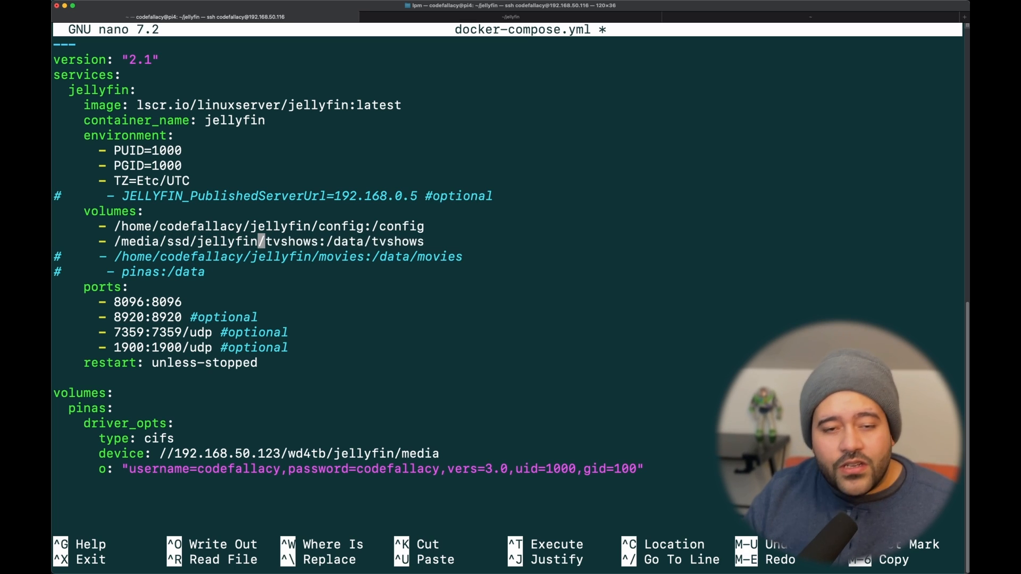
pyautogui.moveTo(528, 268)
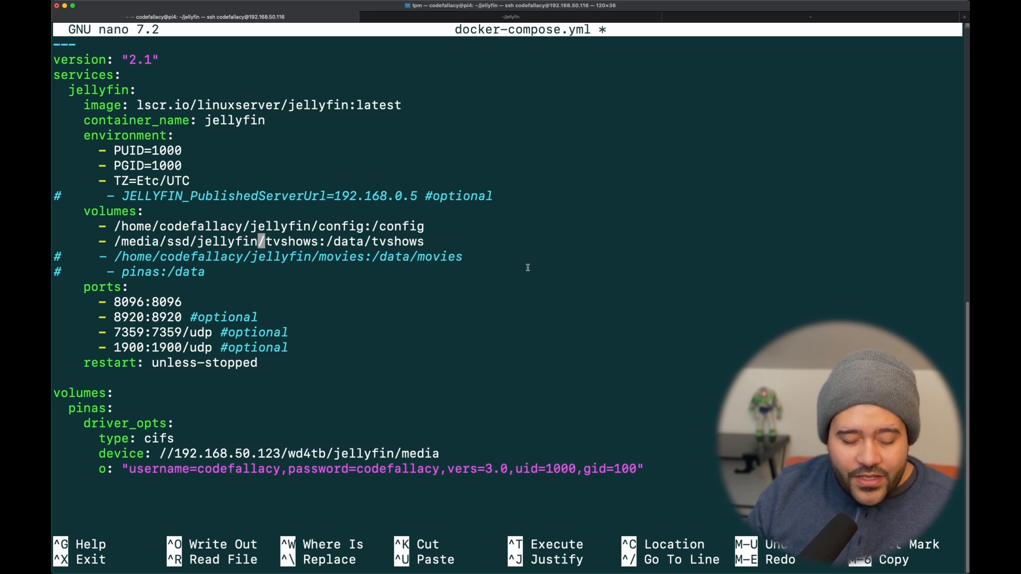
pyautogui.press('Ctrl+O')
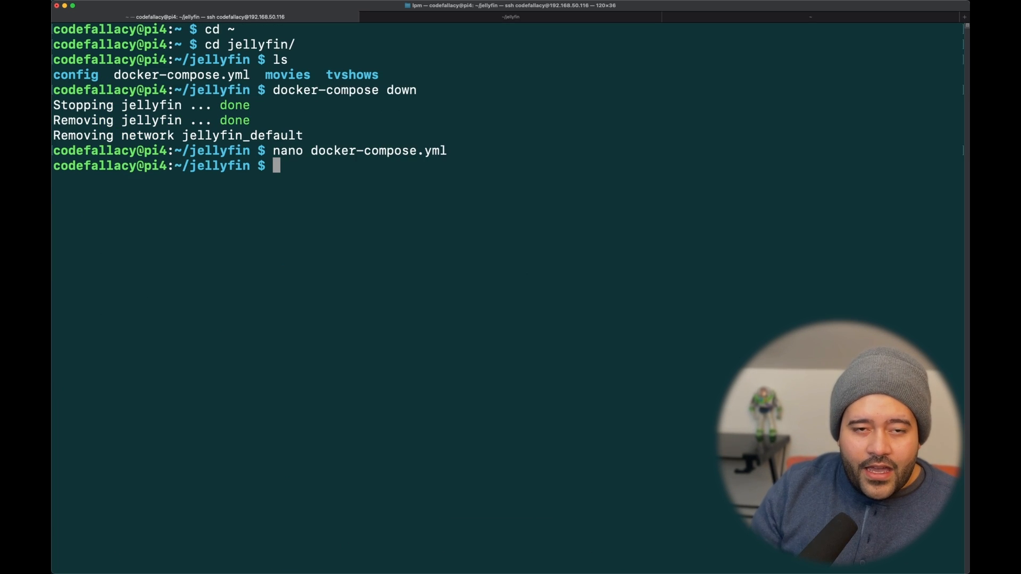
# Step: Restart the Jellyfin container detached with 'docker-compose up -d' using the updated compose file
pyautogui.write('docker-compose up')
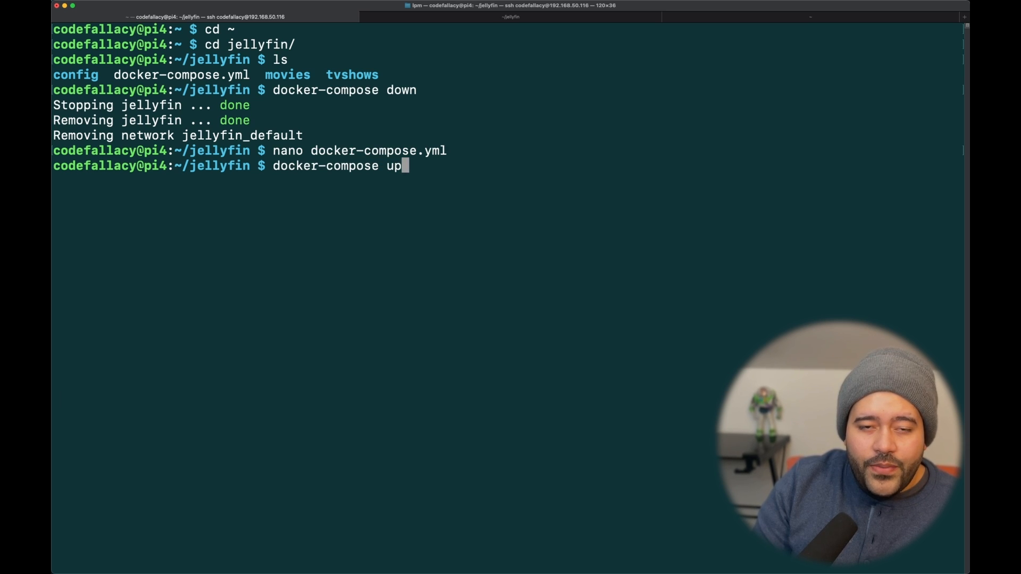
pyautogui.write('-d')
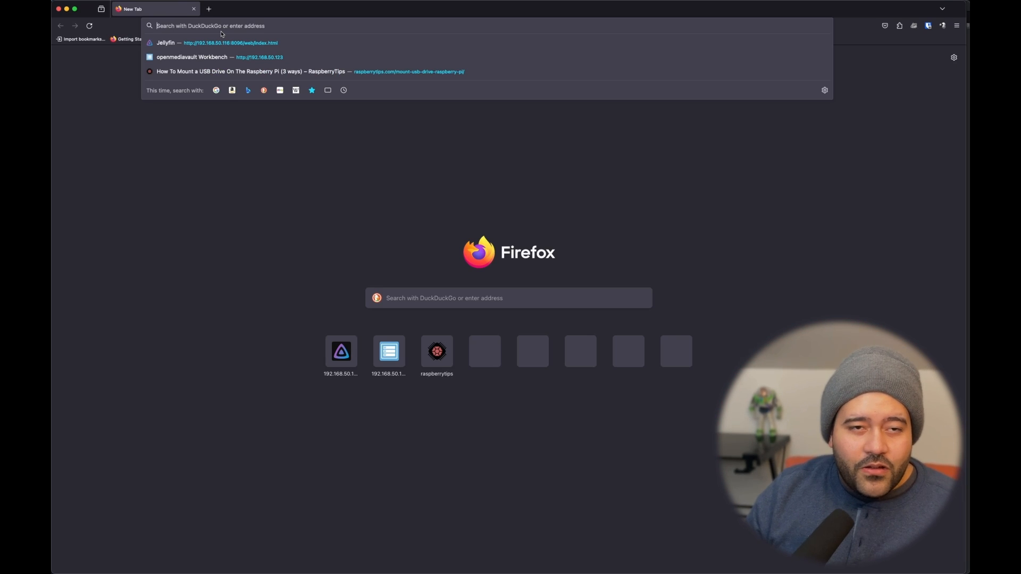
# Step: Open Jellyfin, go to Dashboard > Libraries, and bring up the Movies2 library's options menu
pyautogui.click(166, 43)
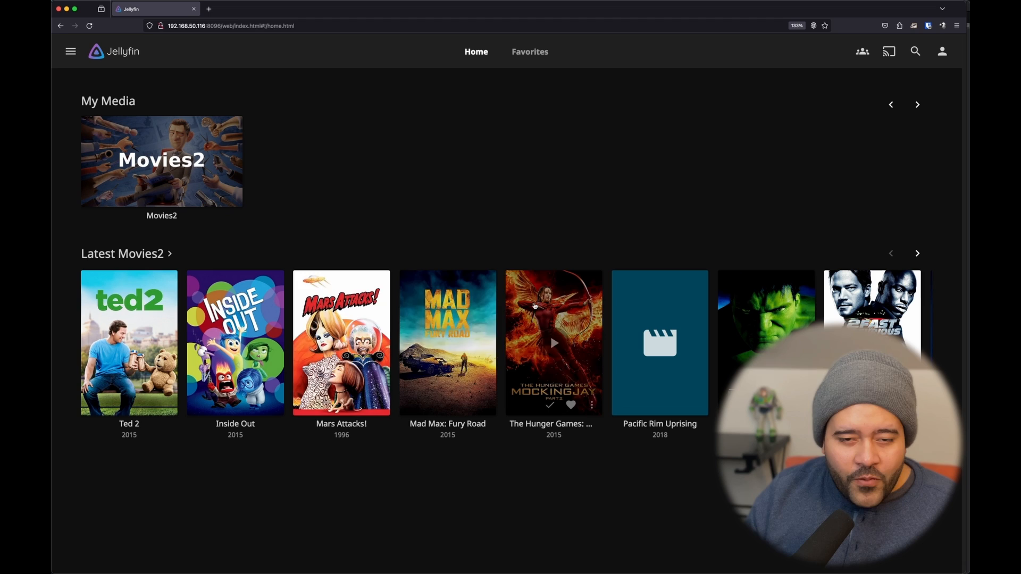
pyautogui.moveTo(413, 332)
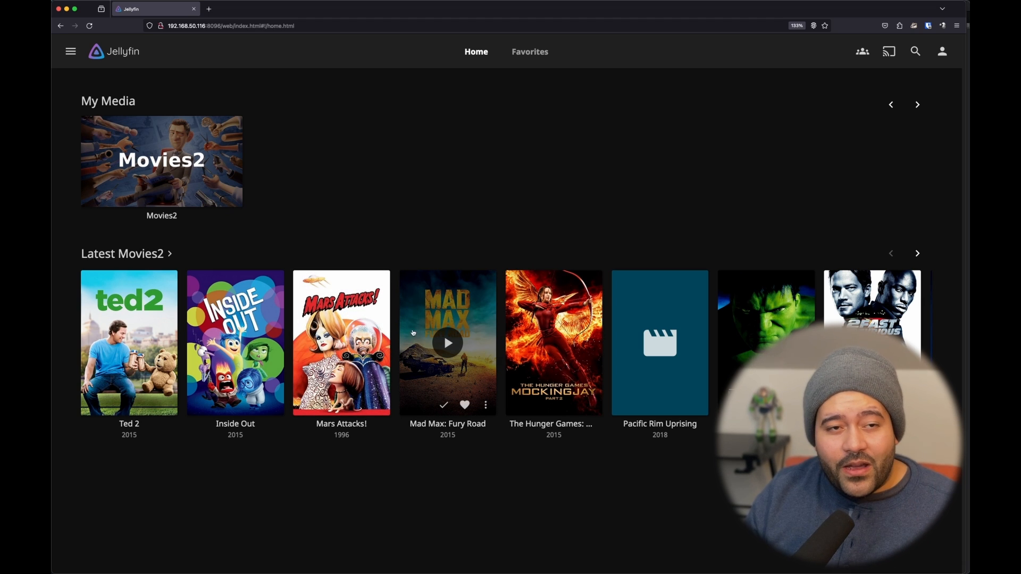
pyautogui.click(69, 52)
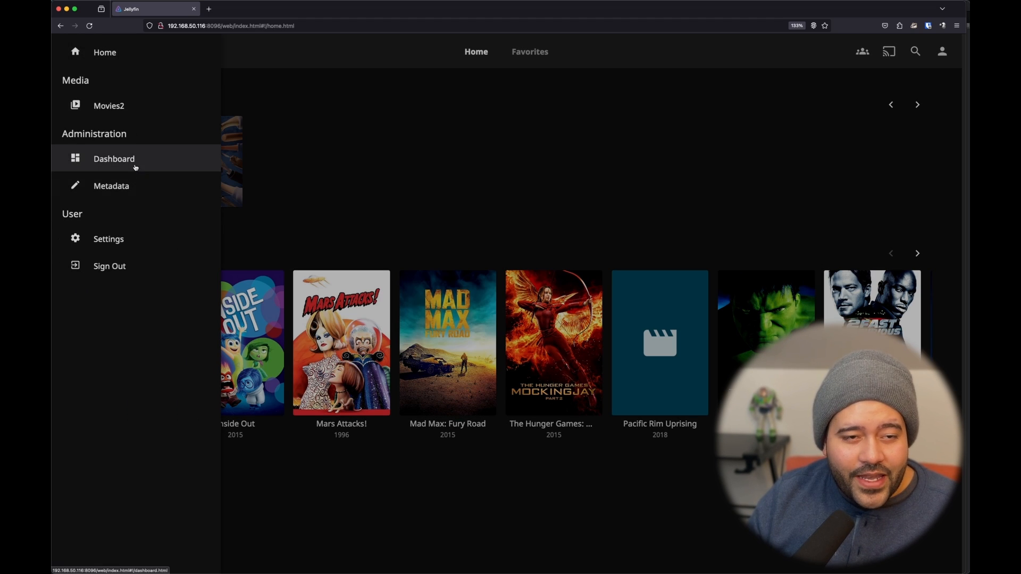
pyautogui.click(113, 159)
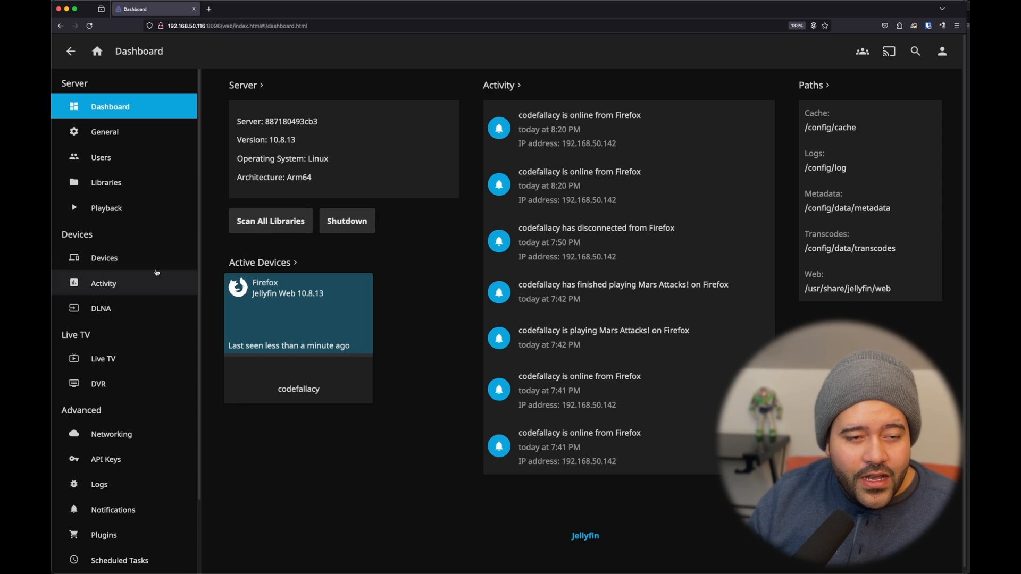
pyautogui.click(106, 183)
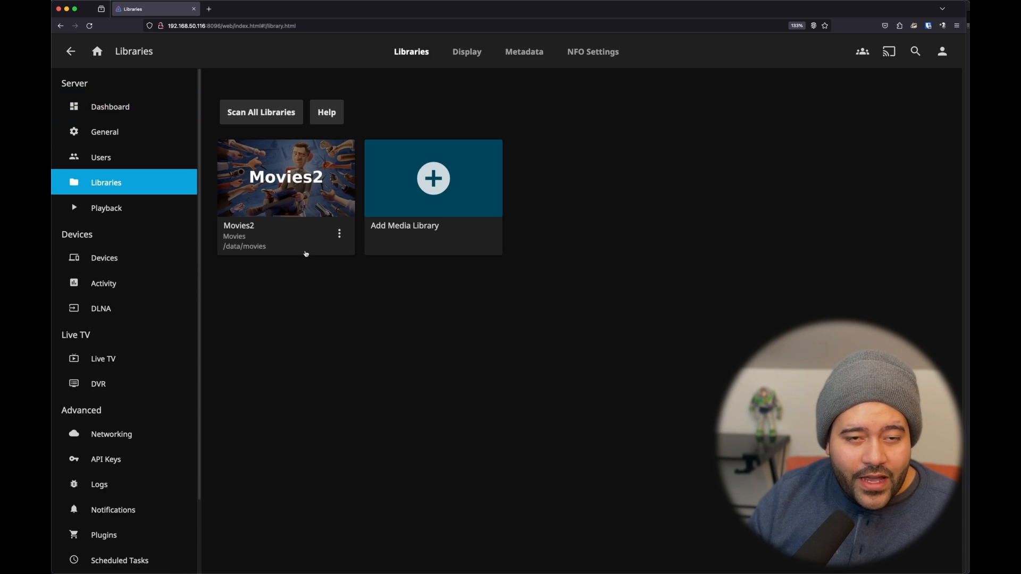
pyautogui.click(339, 234)
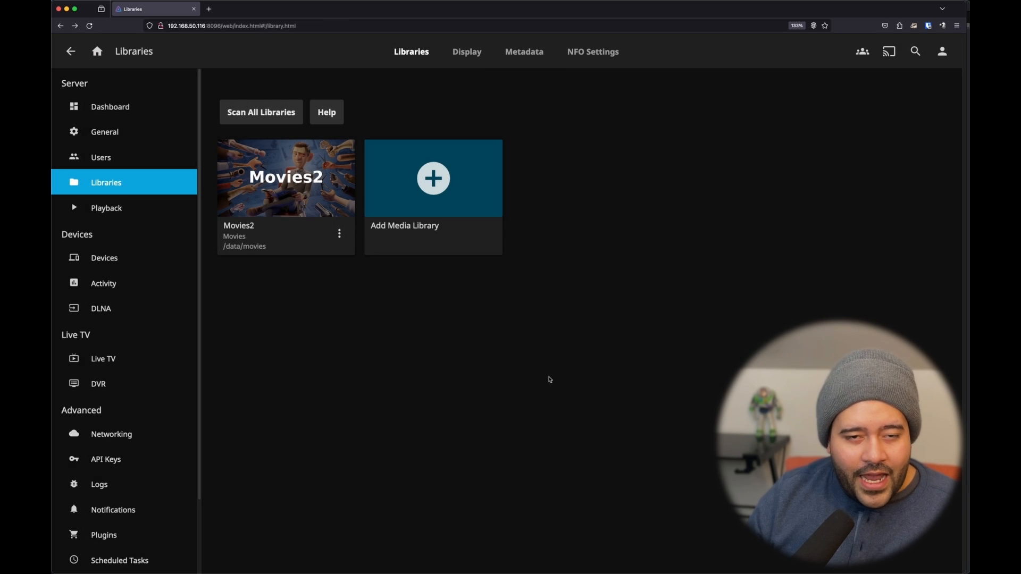
pyautogui.moveTo(374, 259)
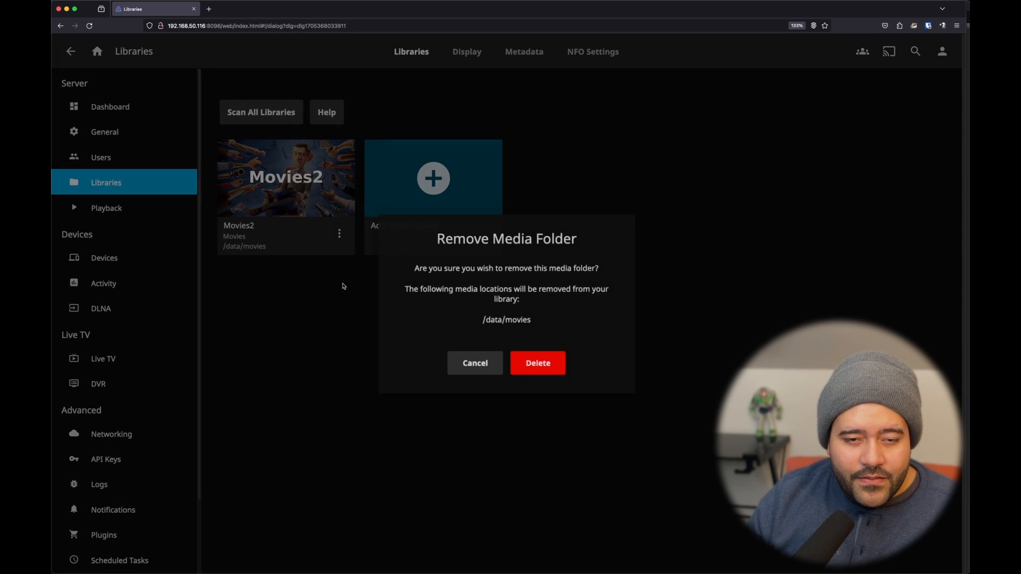
# Step: Delete the Movies2 library and add a Shows-type library reading from /data/tvshows
pyautogui.click(475, 363)
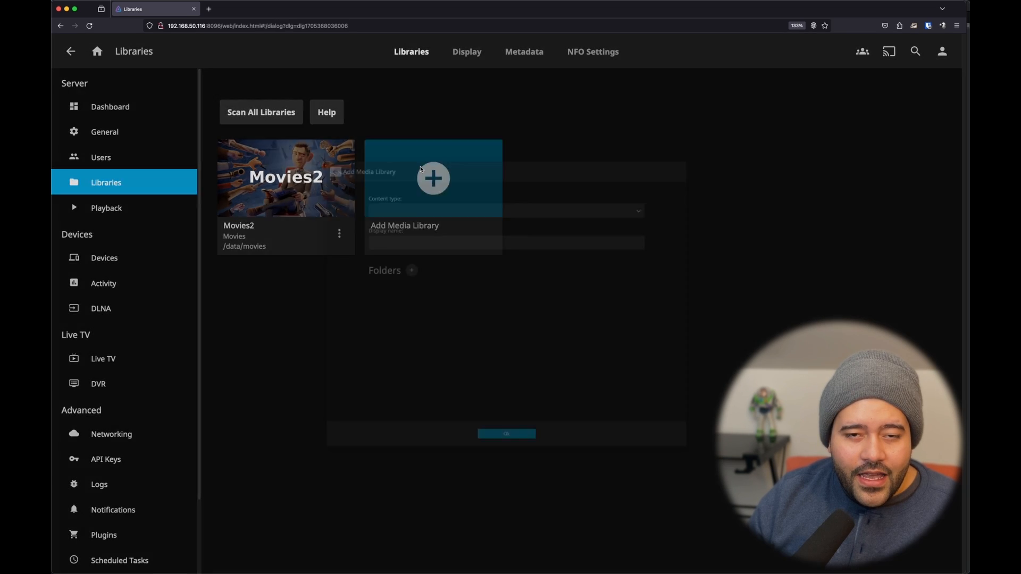
pyautogui.click(433, 178)
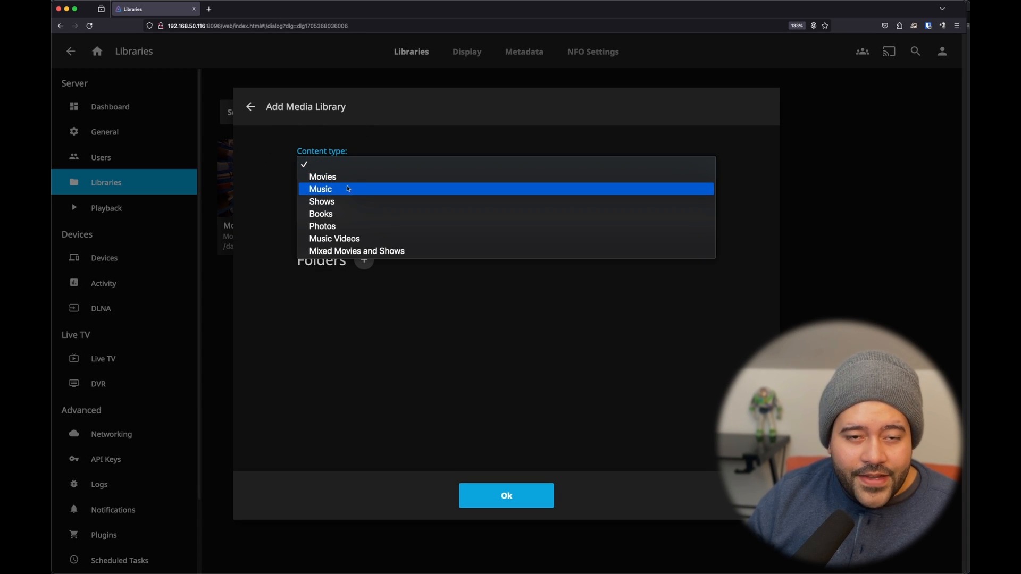
pyautogui.click(321, 201)
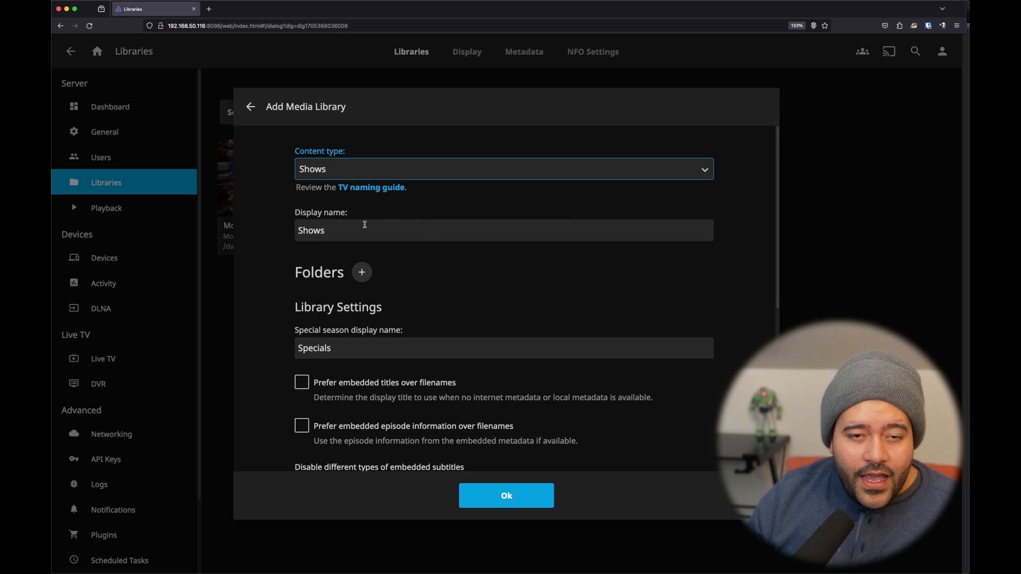
pyautogui.click(361, 272)
pyautogui.write('/data/tvshows')
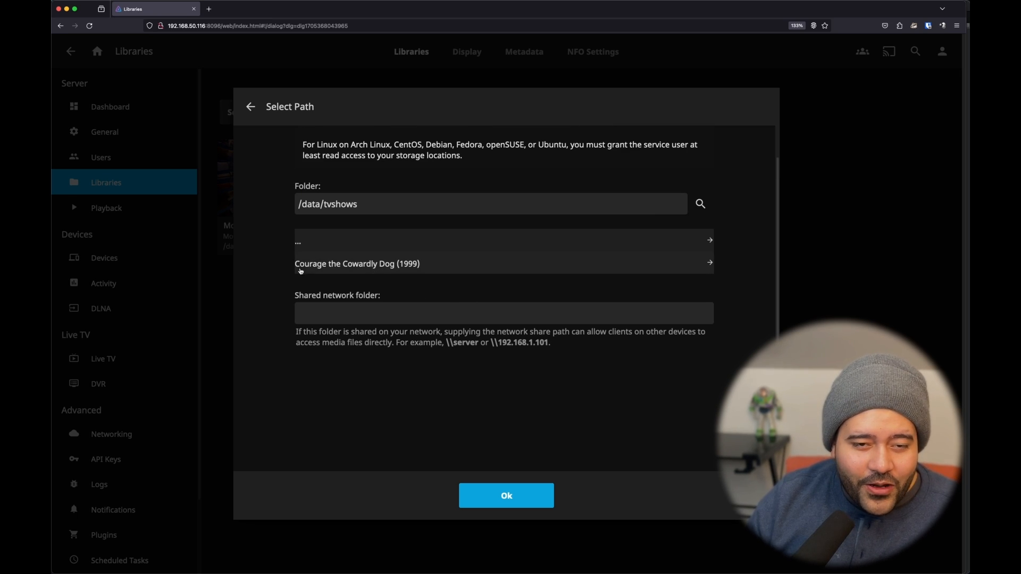
pyautogui.click(506, 496)
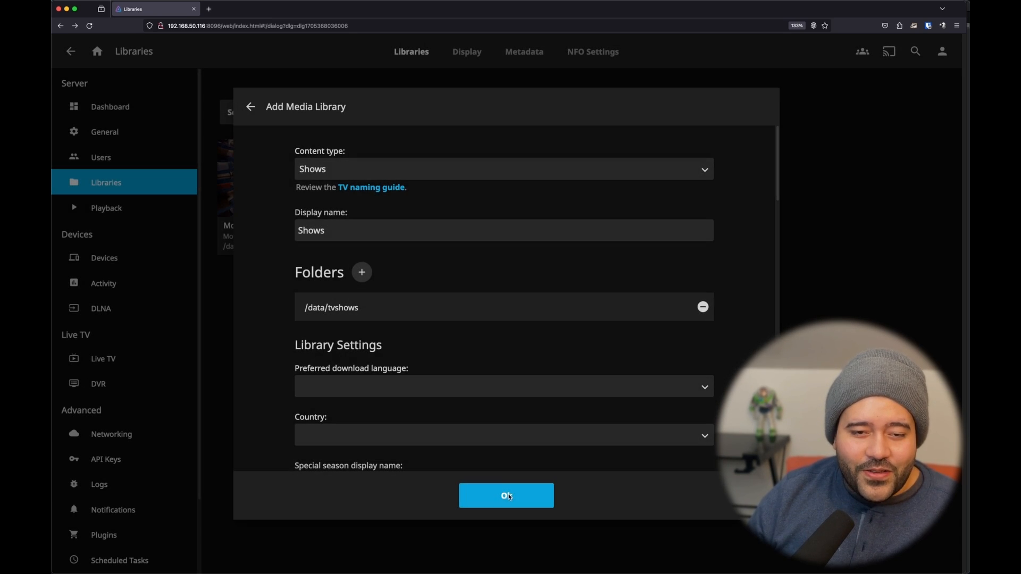
pyautogui.scroll(-3)
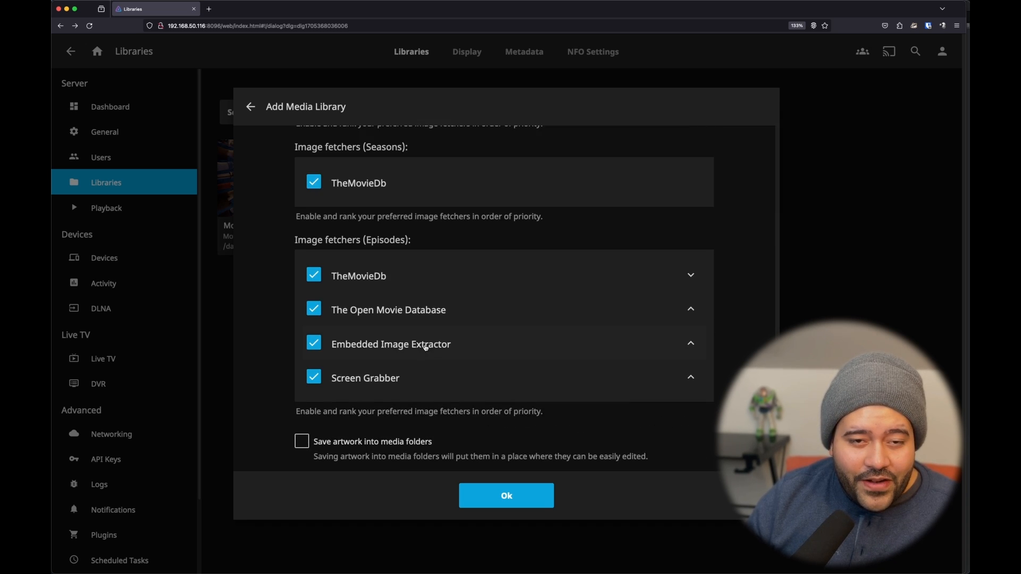
pyautogui.scroll(-3)
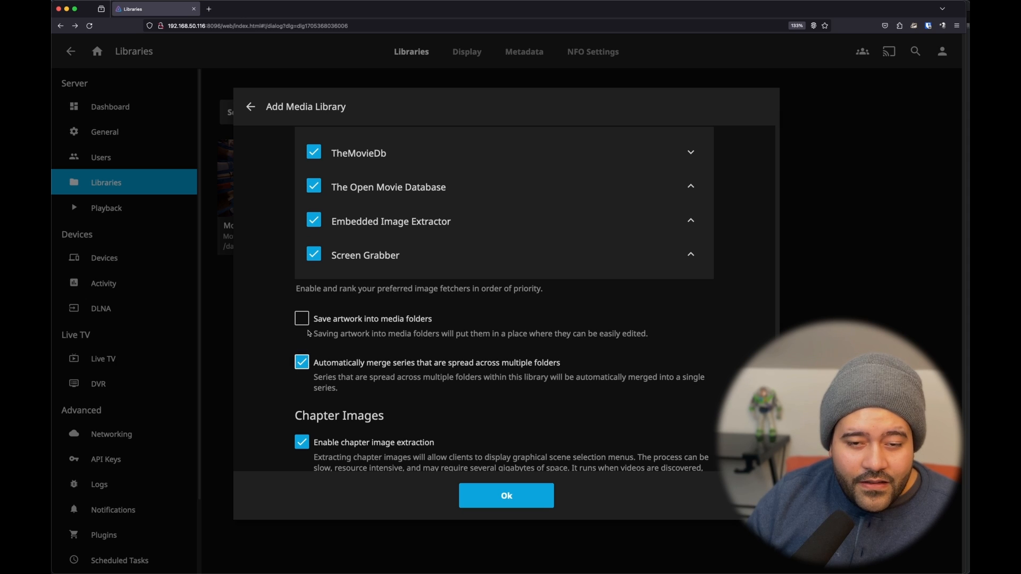
pyautogui.click(302, 318)
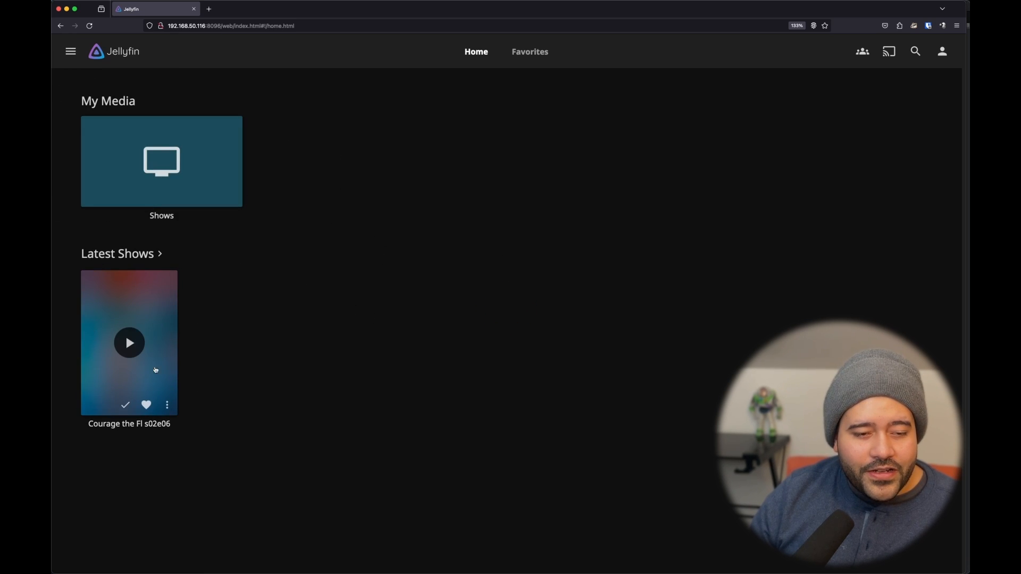
# Step: Open the Courage the Cowardly Dog series page and view its Season 1 episode list
pyautogui.click(130, 343)
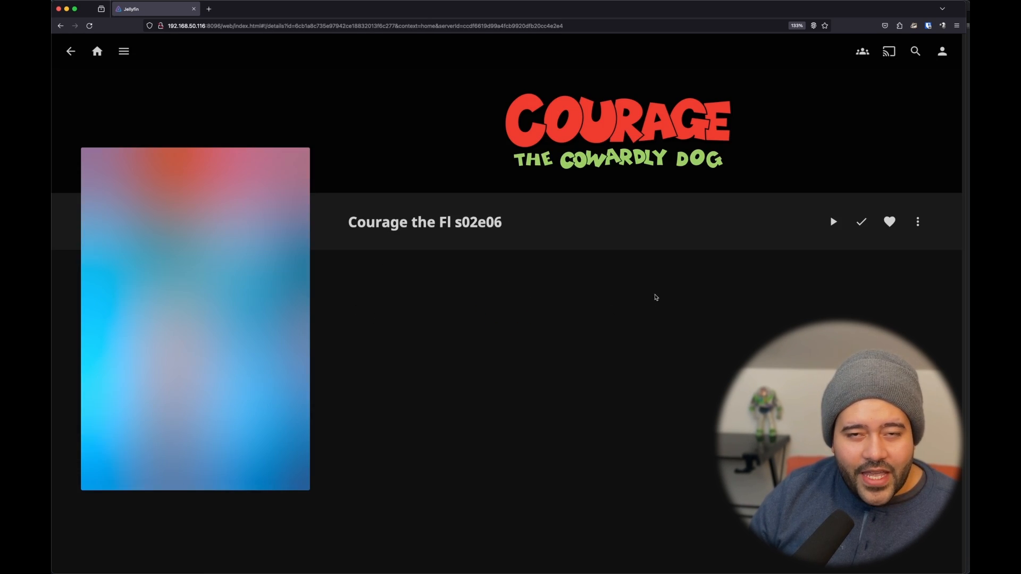
pyautogui.moveTo(280, 277)
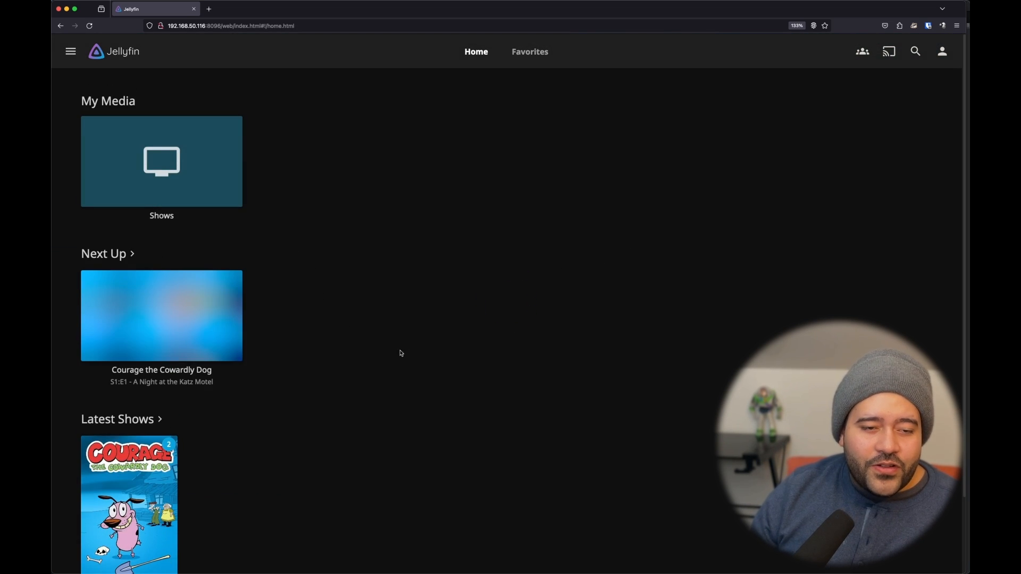
pyautogui.scroll(-3)
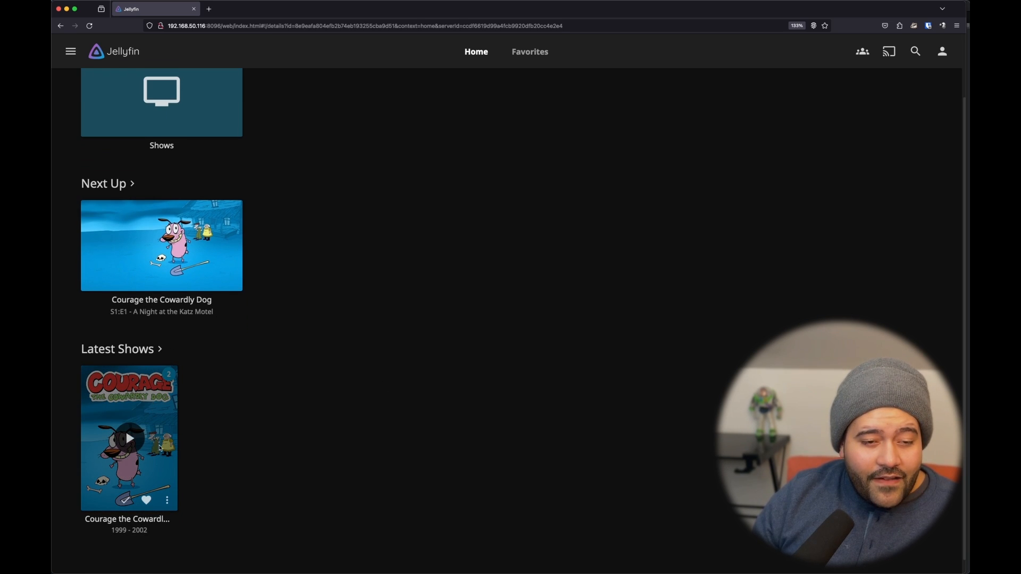
pyautogui.click(129, 438)
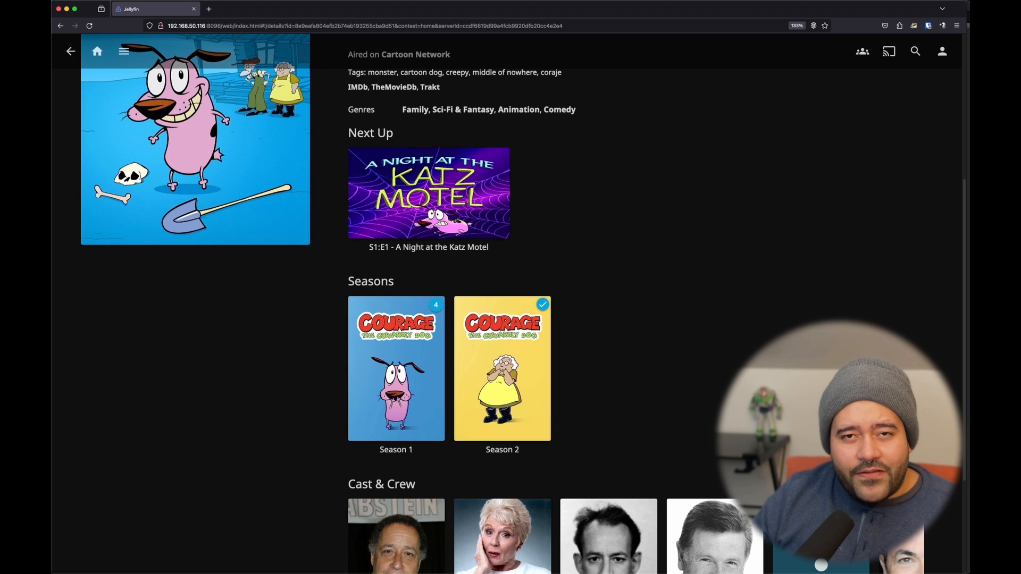
pyautogui.click(395, 375)
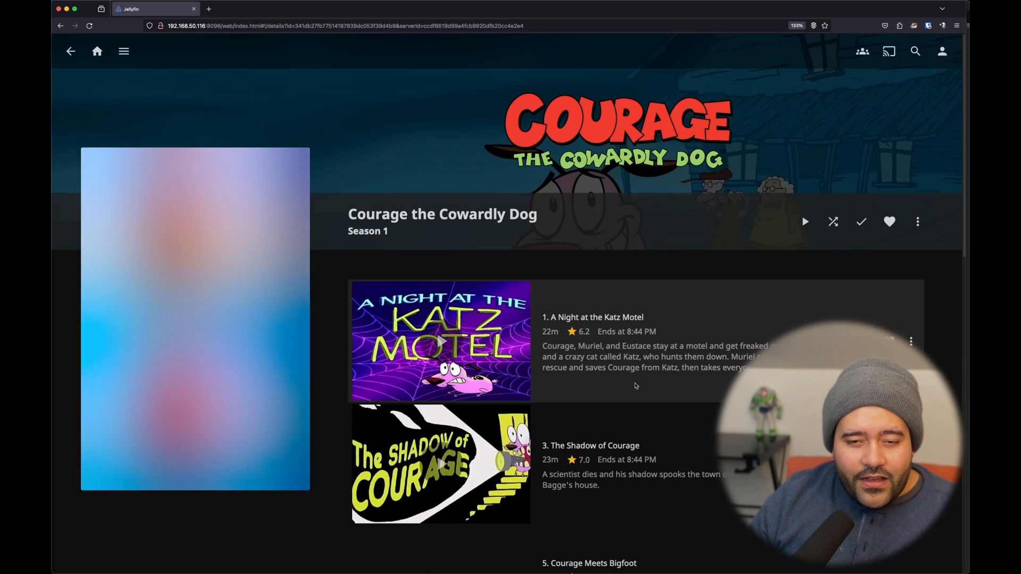
pyautogui.scroll(-3)
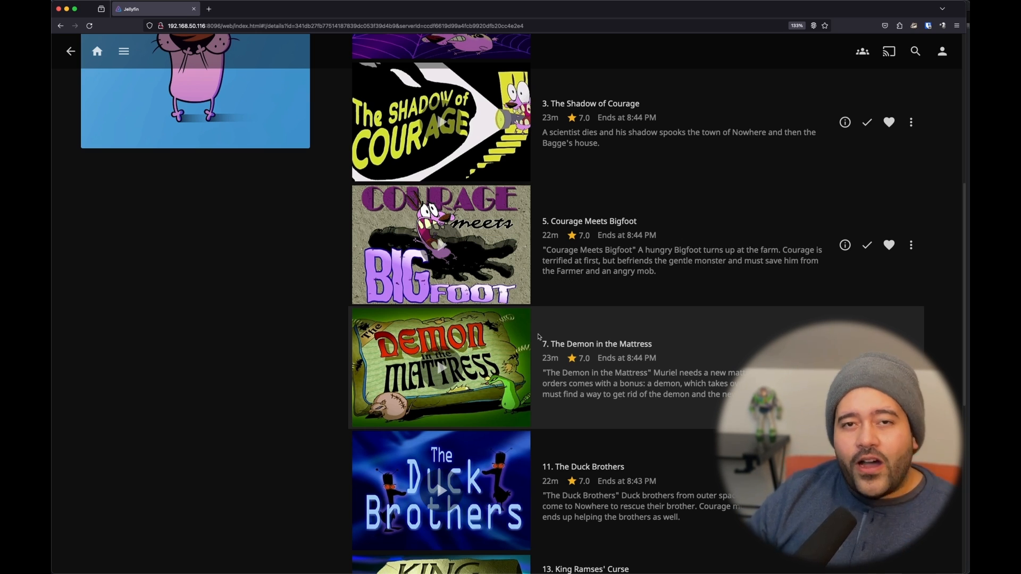
pyautogui.moveTo(541, 247)
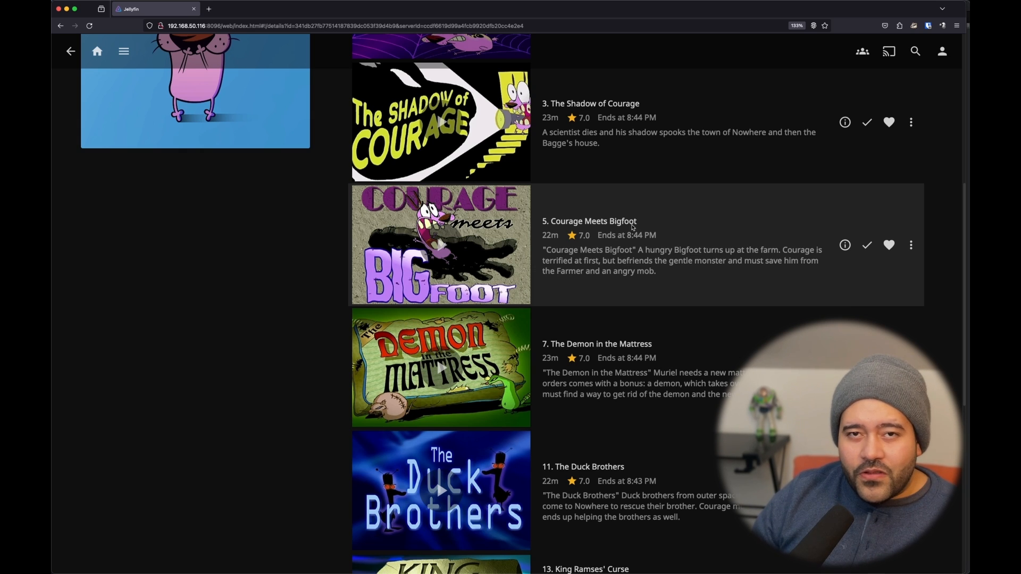
pyautogui.moveTo(642, 150)
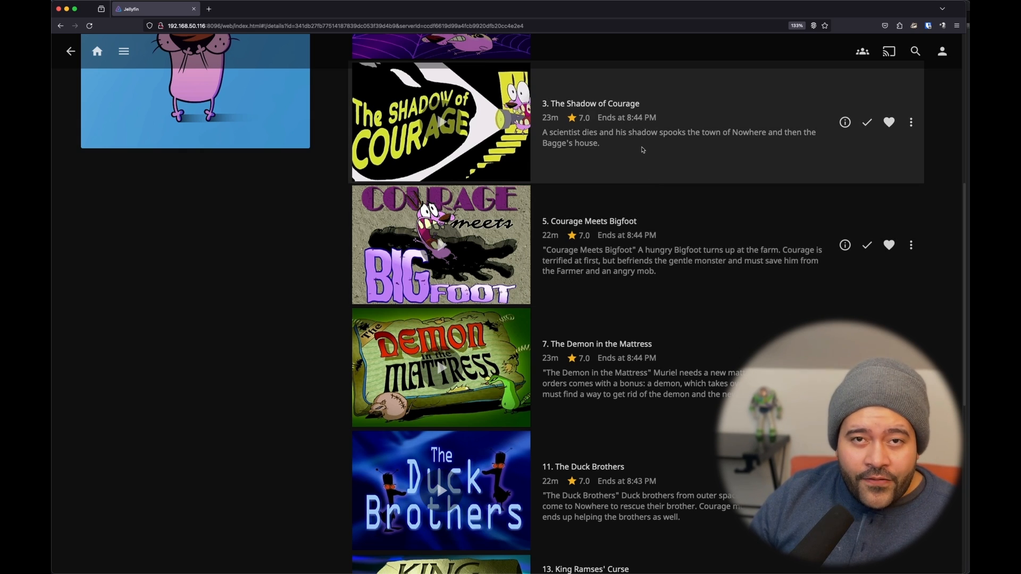
pyautogui.moveTo(680, 178)
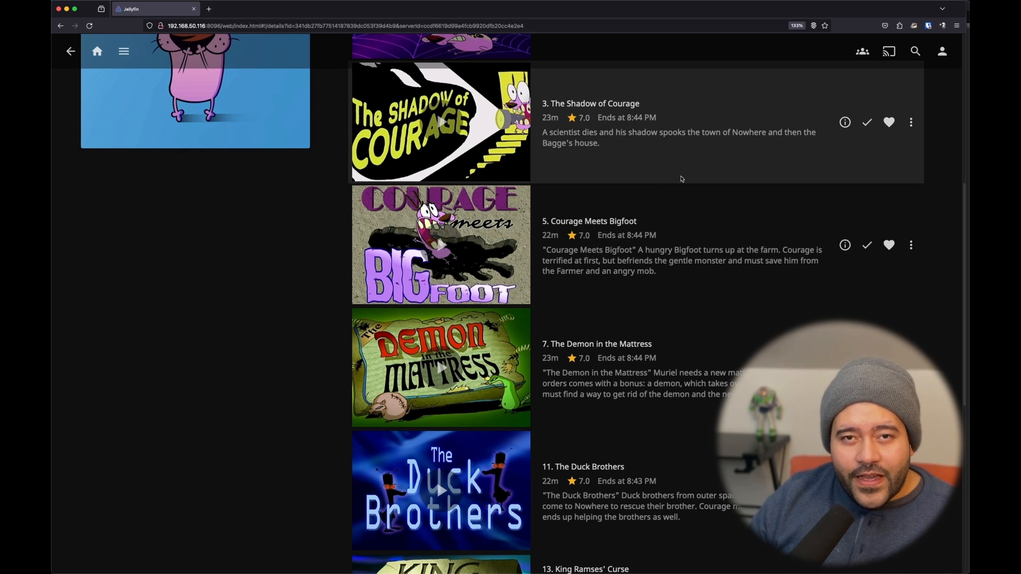